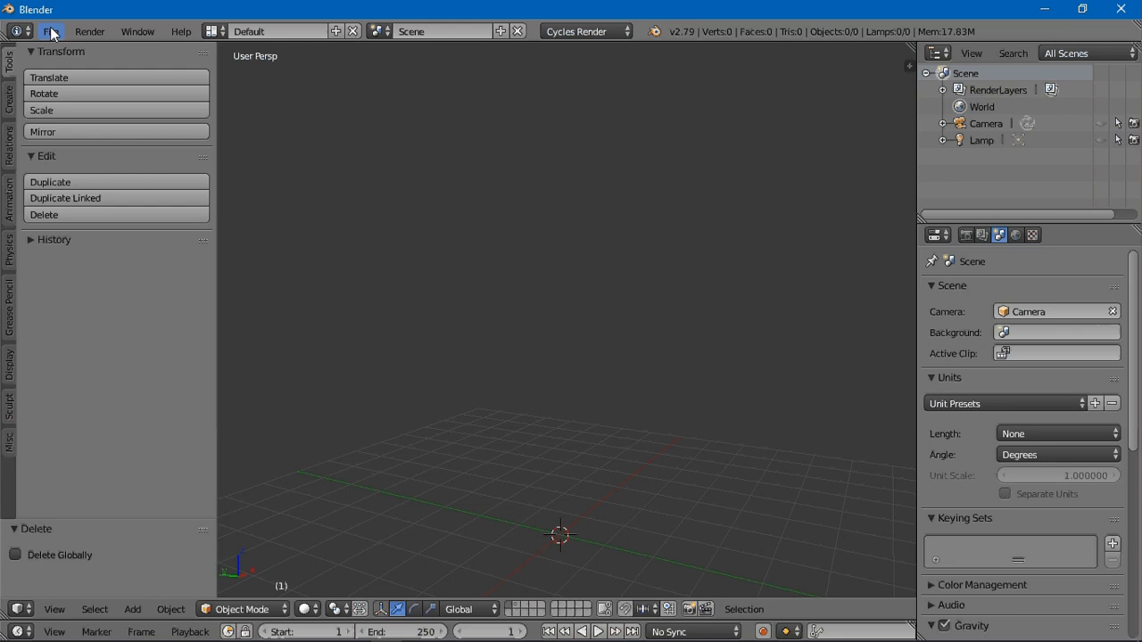
# Reopen the File menu so the Import format submenu can be shown
pyautogui.click(50, 32)
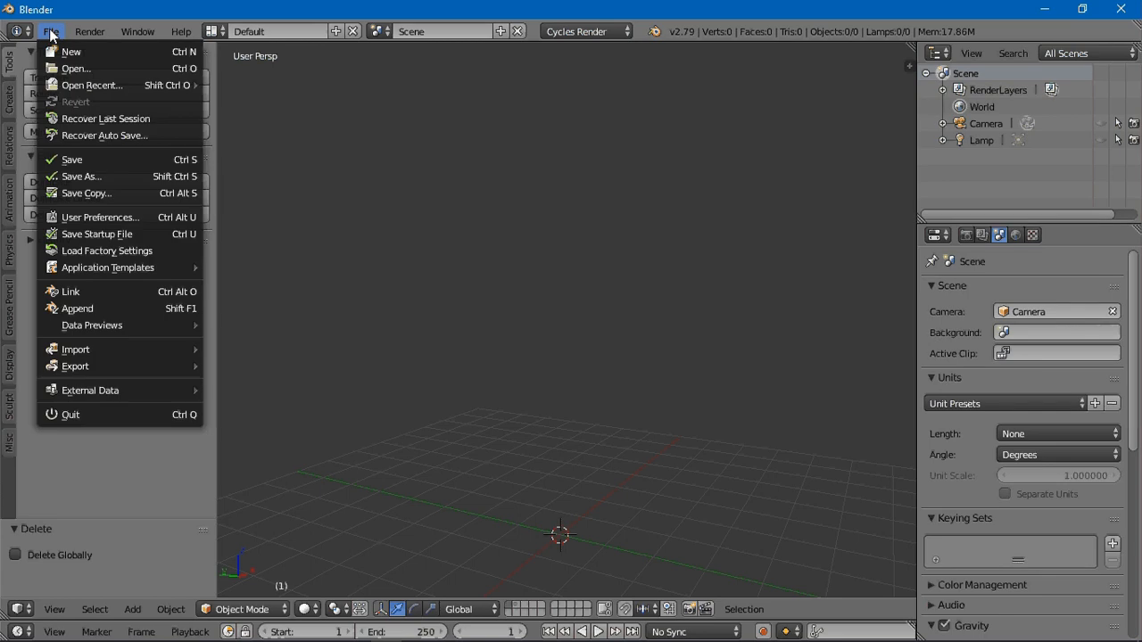
pyautogui.moveTo(82, 176)
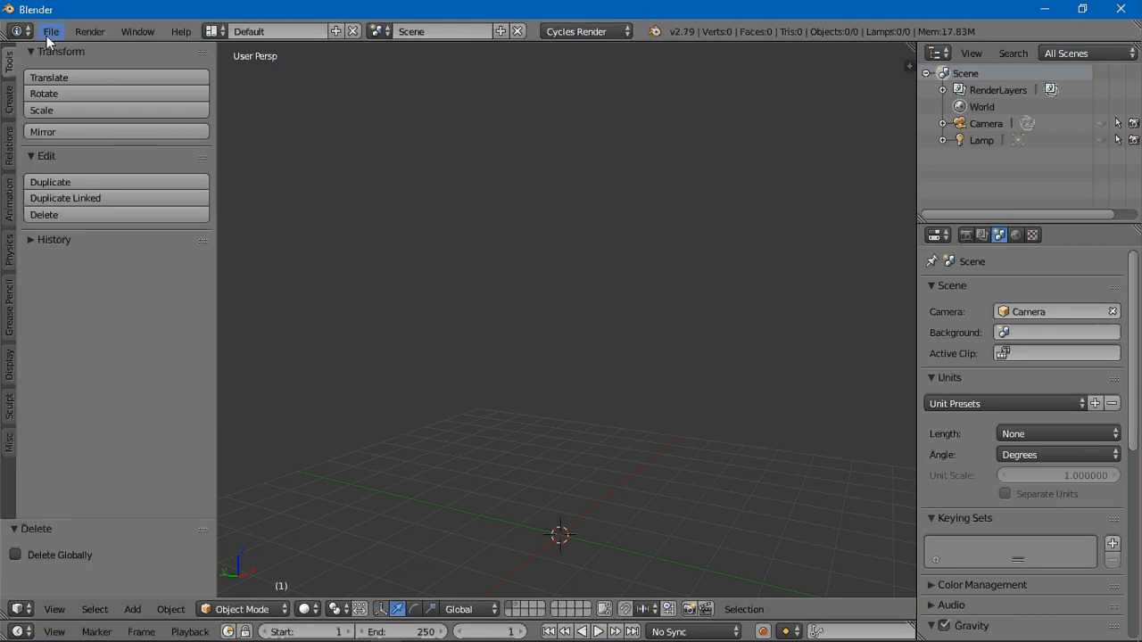
pyautogui.click(50, 32)
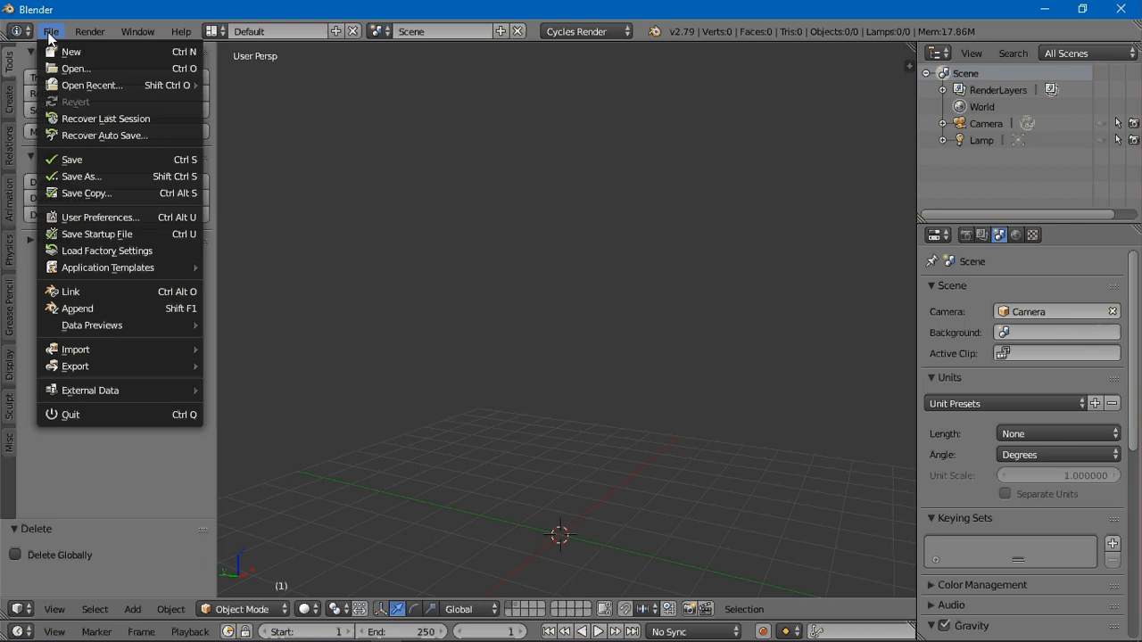
pyautogui.moveTo(90, 389)
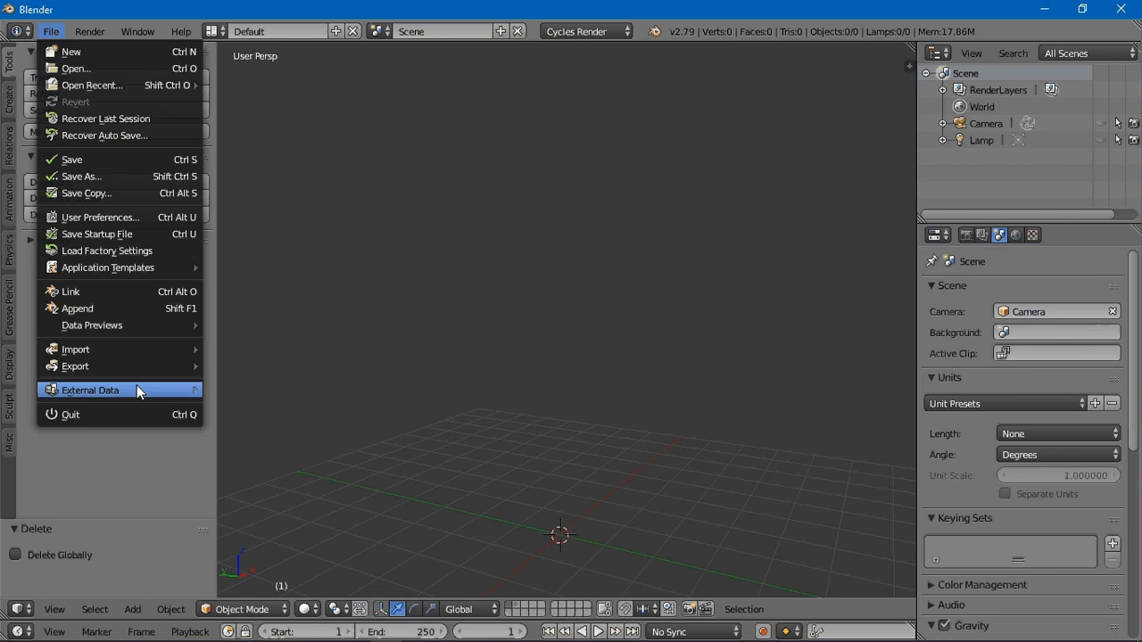
pyautogui.moveTo(75, 348)
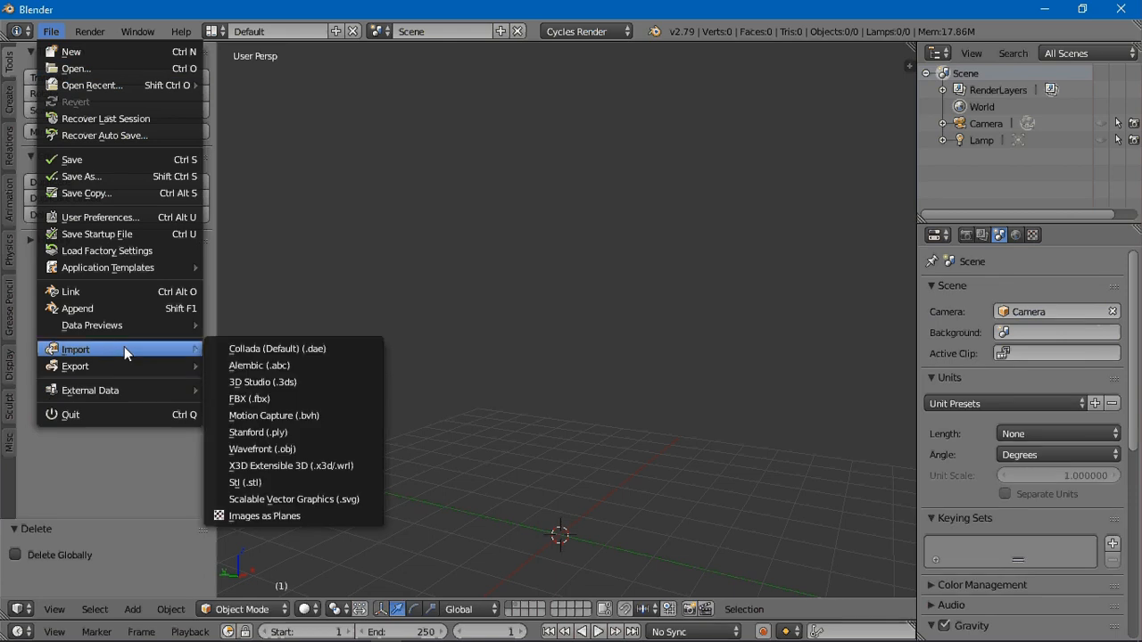
# Import testpiece.stl from the Desktop folder as an STL into the scene
pyautogui.click(245, 482)
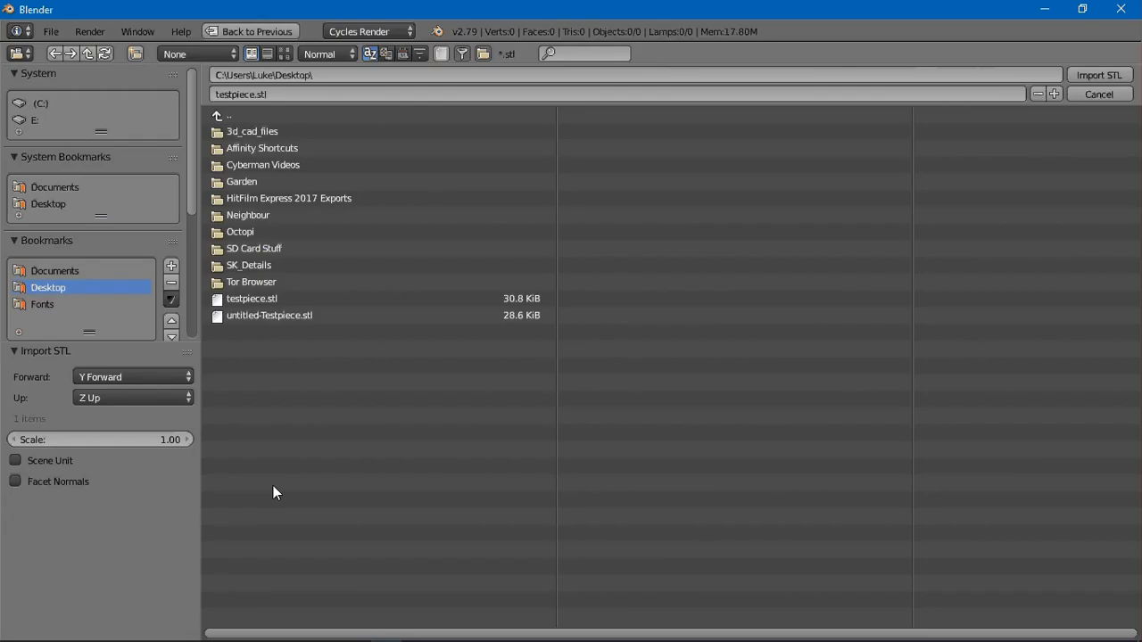
pyautogui.click(253, 298)
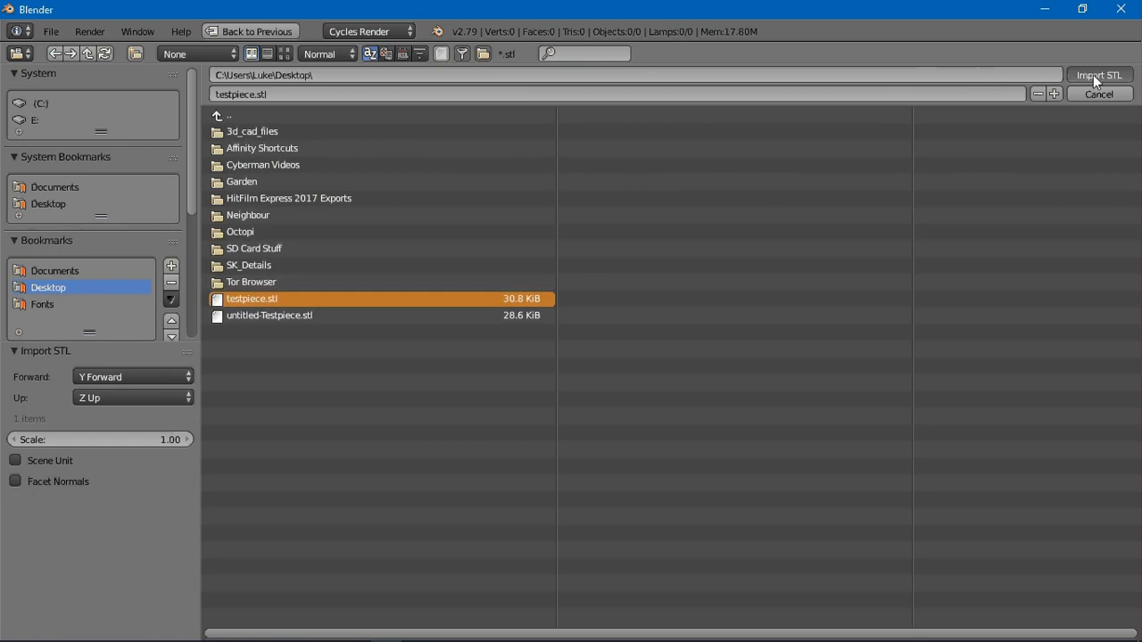
pyautogui.click(1099, 75)
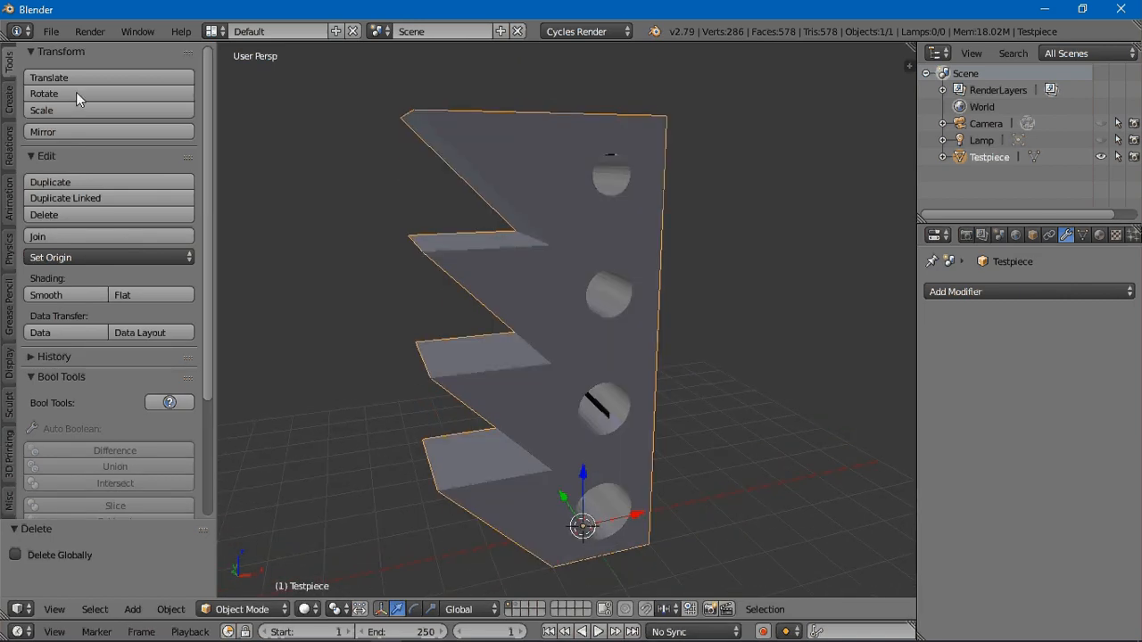
# Reach User Preferences from the File menu and scroll to the Mesh: 3D Print Toolbox add-on
pyautogui.click(50, 32)
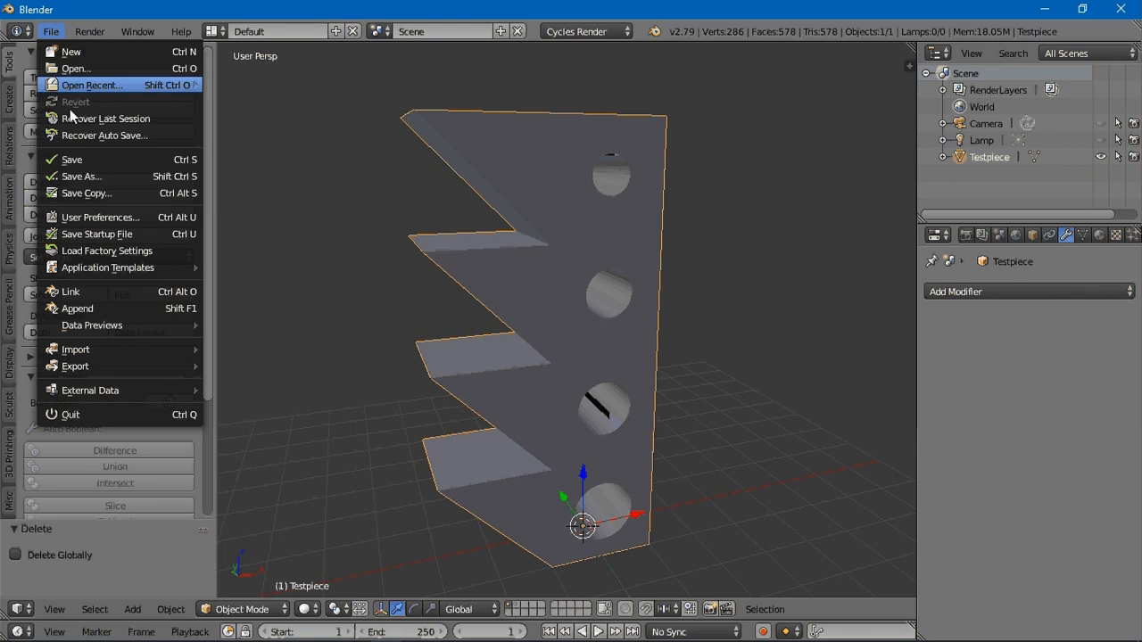
pyautogui.click(50, 32)
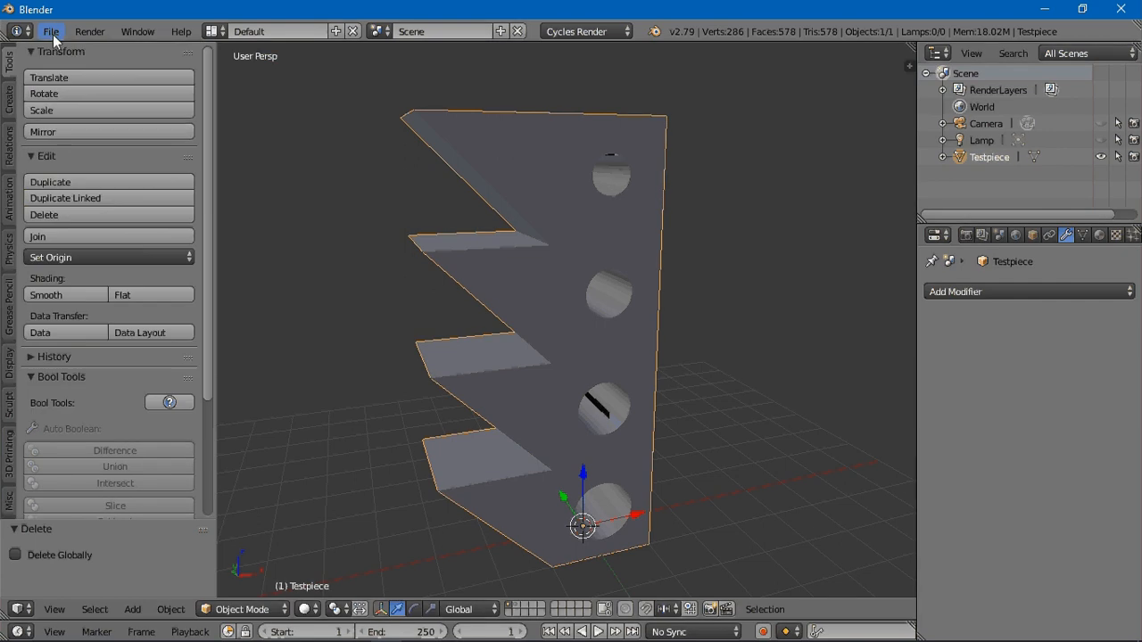
pyautogui.click(50, 32)
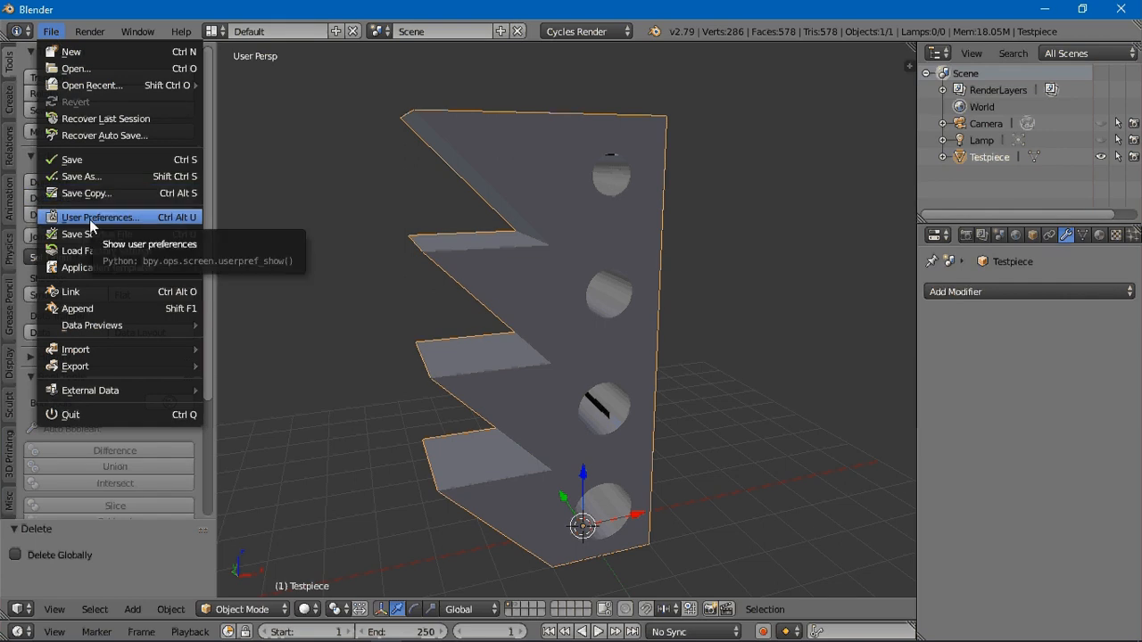
pyautogui.click(100, 217)
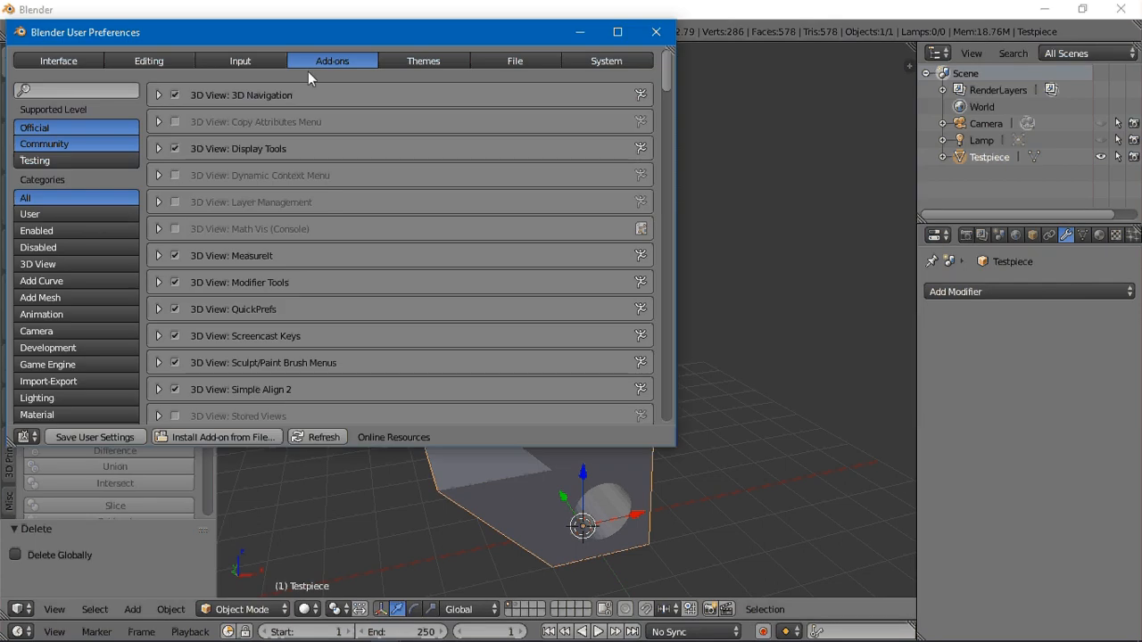
pyautogui.scroll(-3)
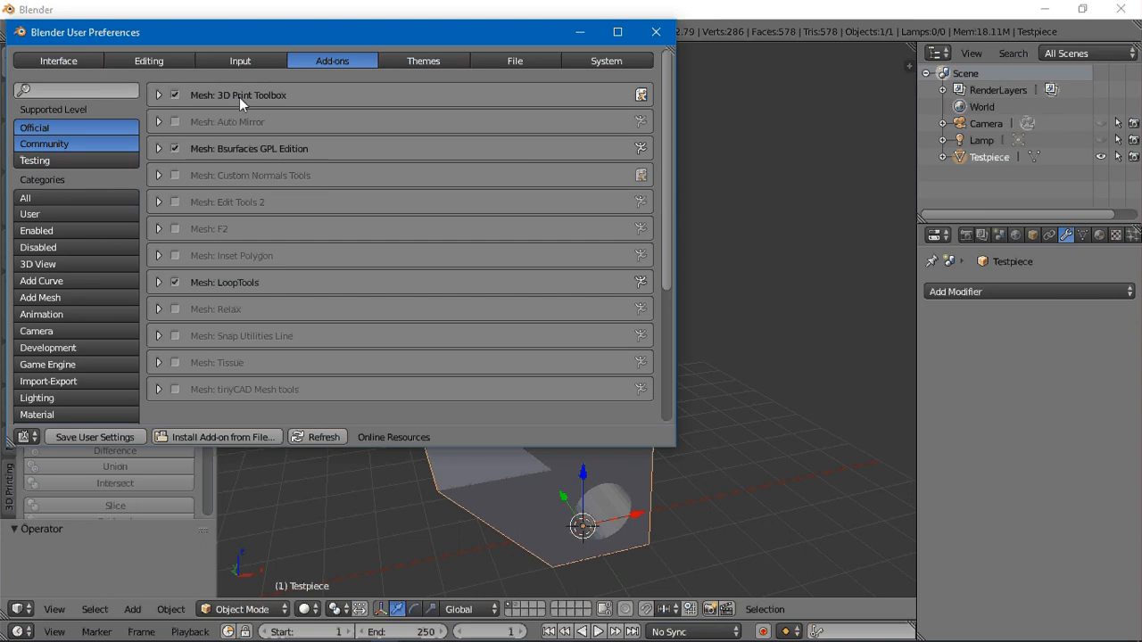
pyautogui.moveTo(239, 61)
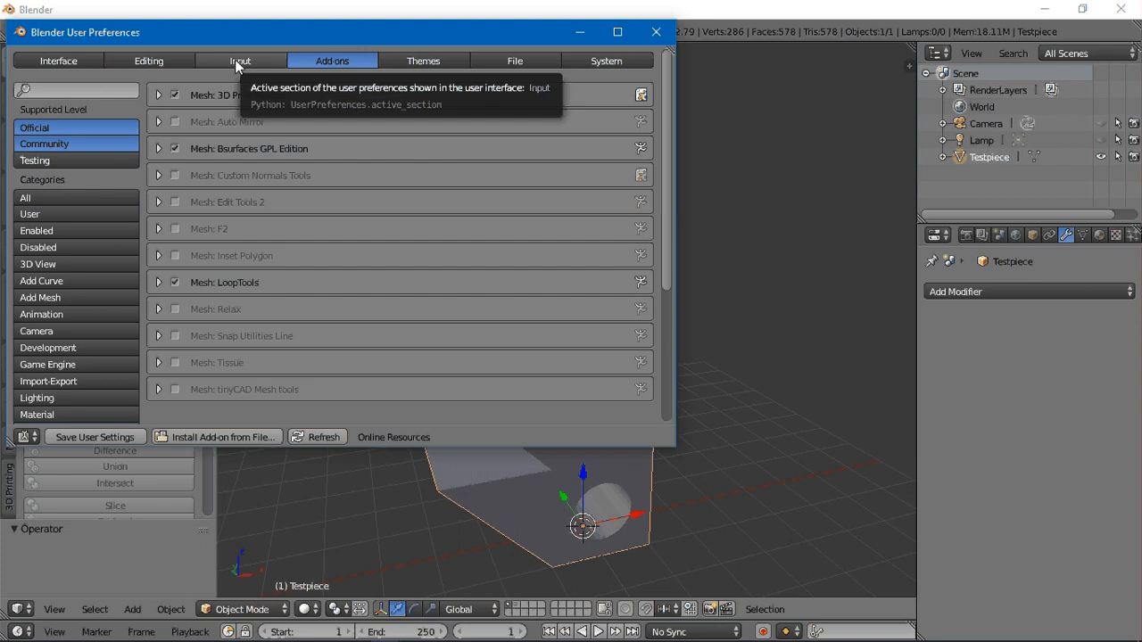
# In the Input preferences, toggle Select With to Right and back to Left
pyautogui.click(240, 60)
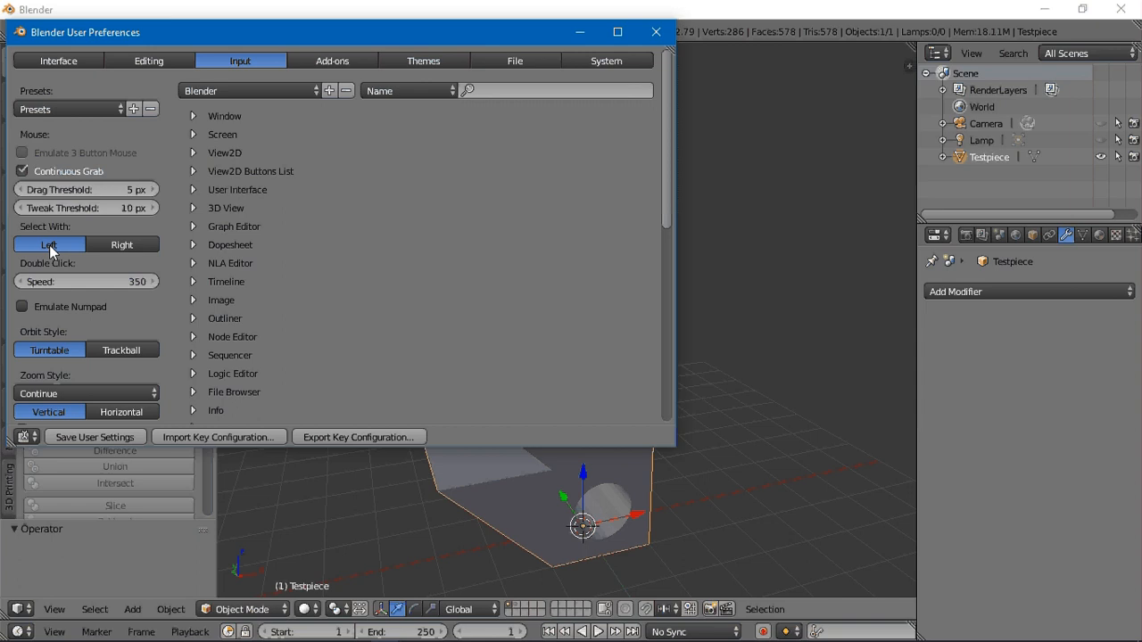
pyautogui.click(121, 244)
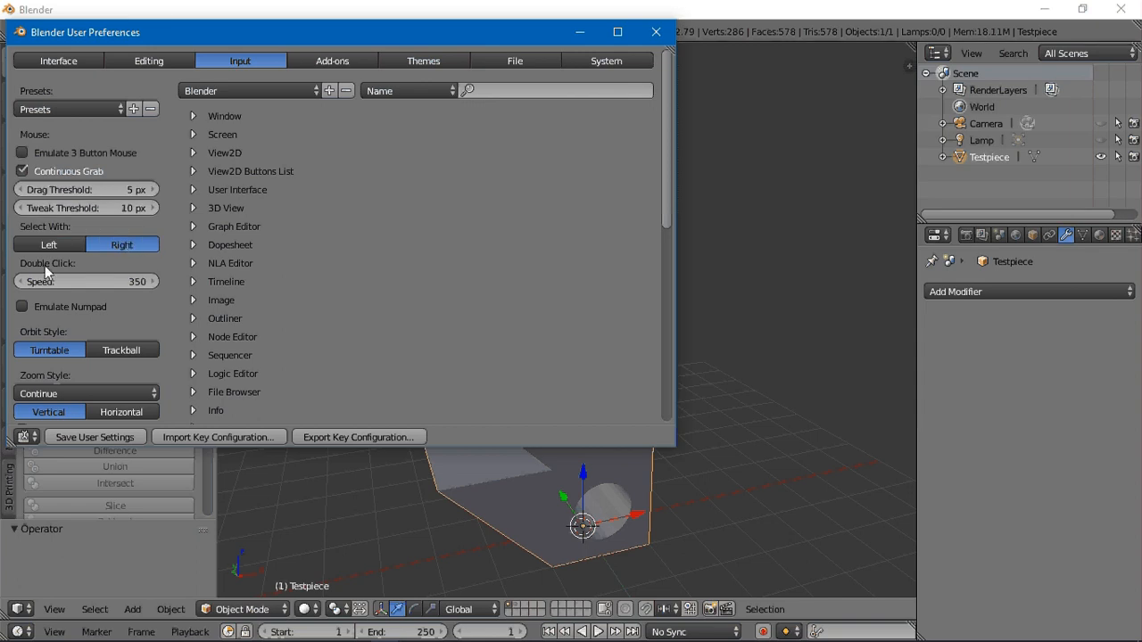
pyautogui.click(49, 244)
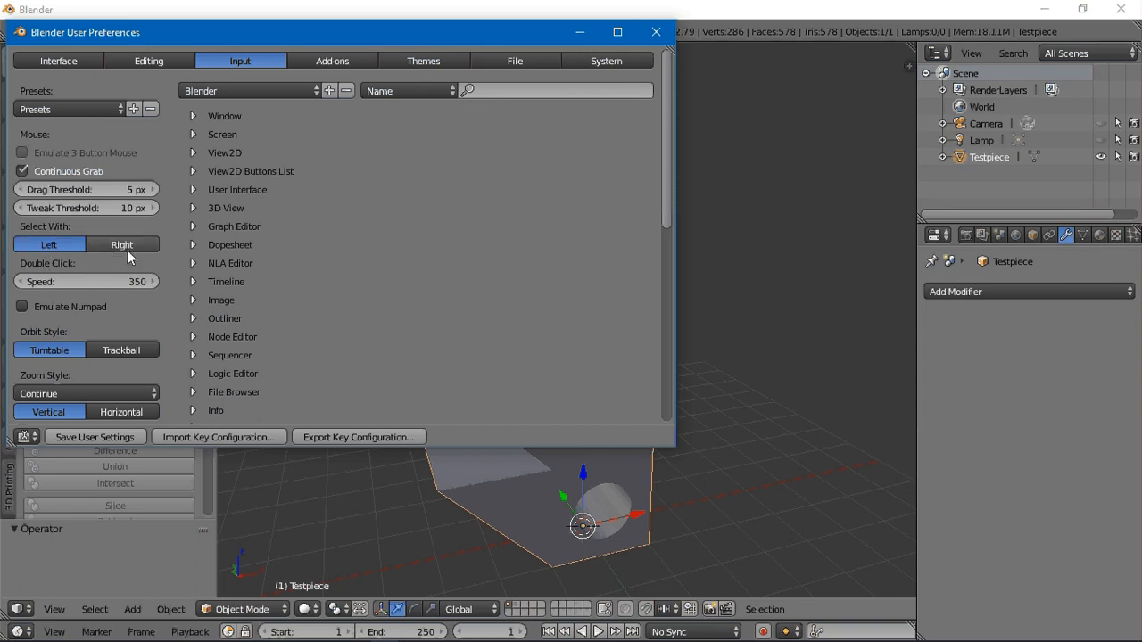
pyautogui.moveTo(104, 282)
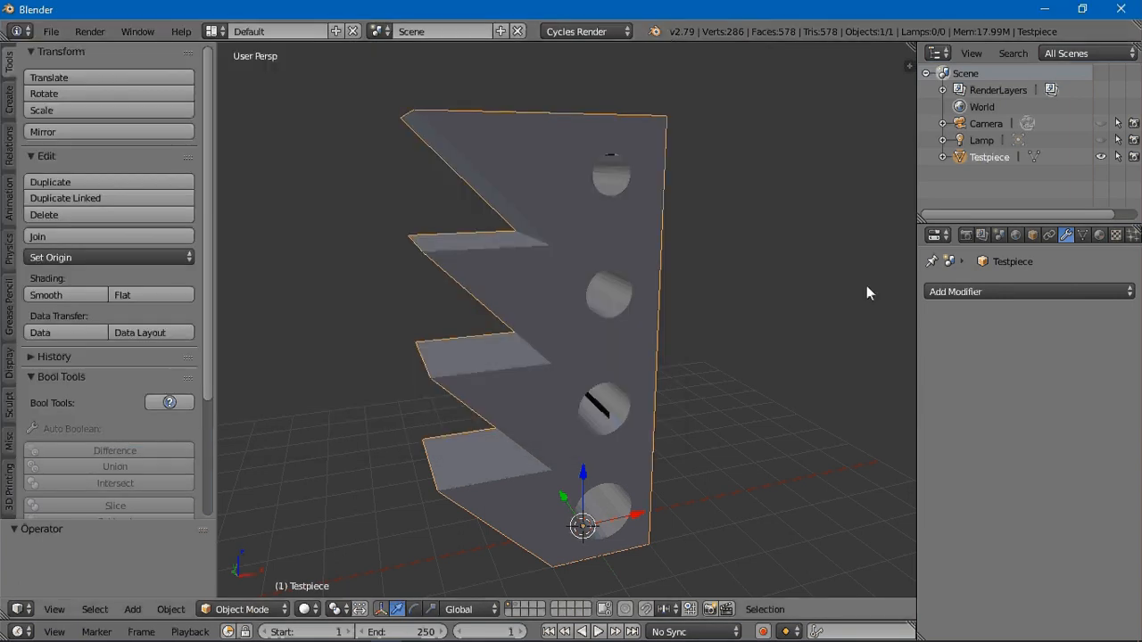
# Start Screencast Keys from the properties shelf and shorten its Fade Out Time to 0.50
pyautogui.press('n')
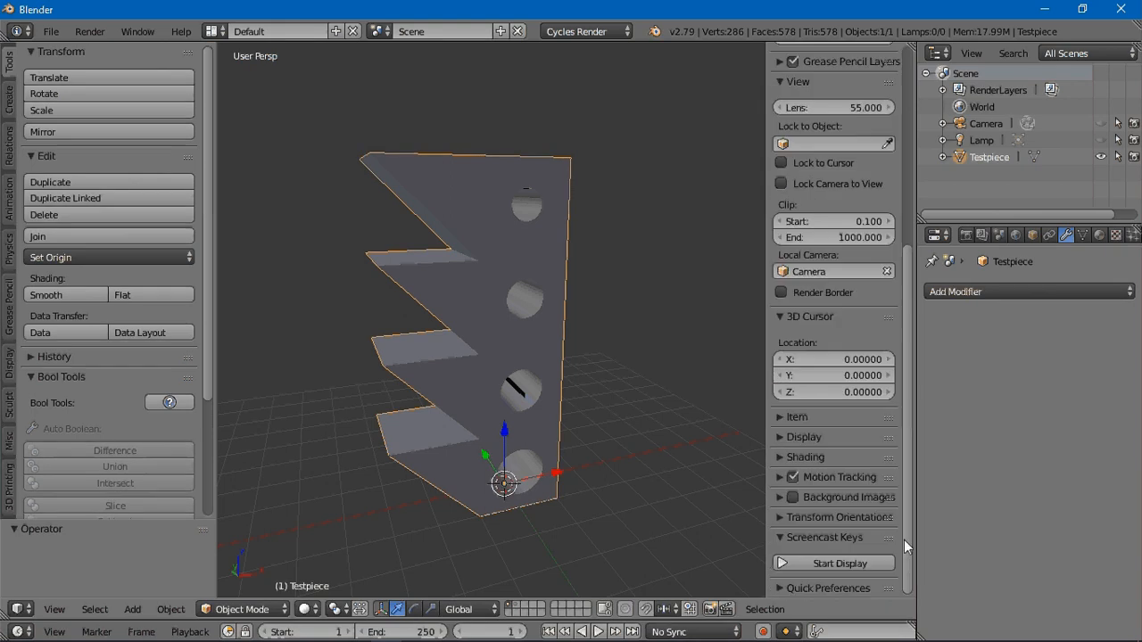
pyautogui.click(838, 564)
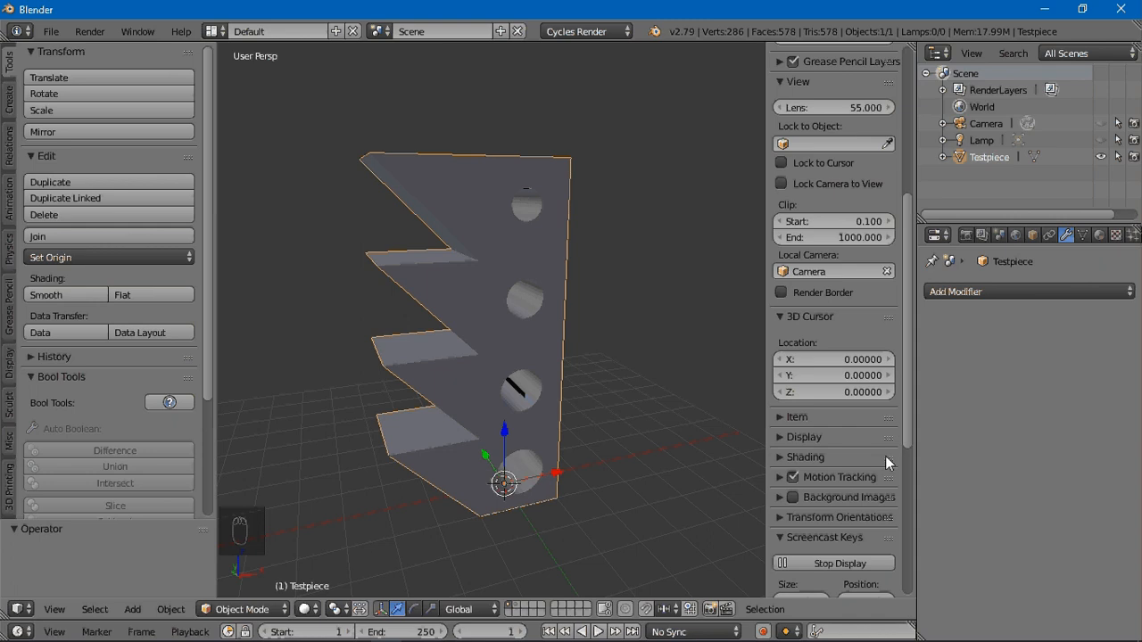
pyautogui.scroll(-3)
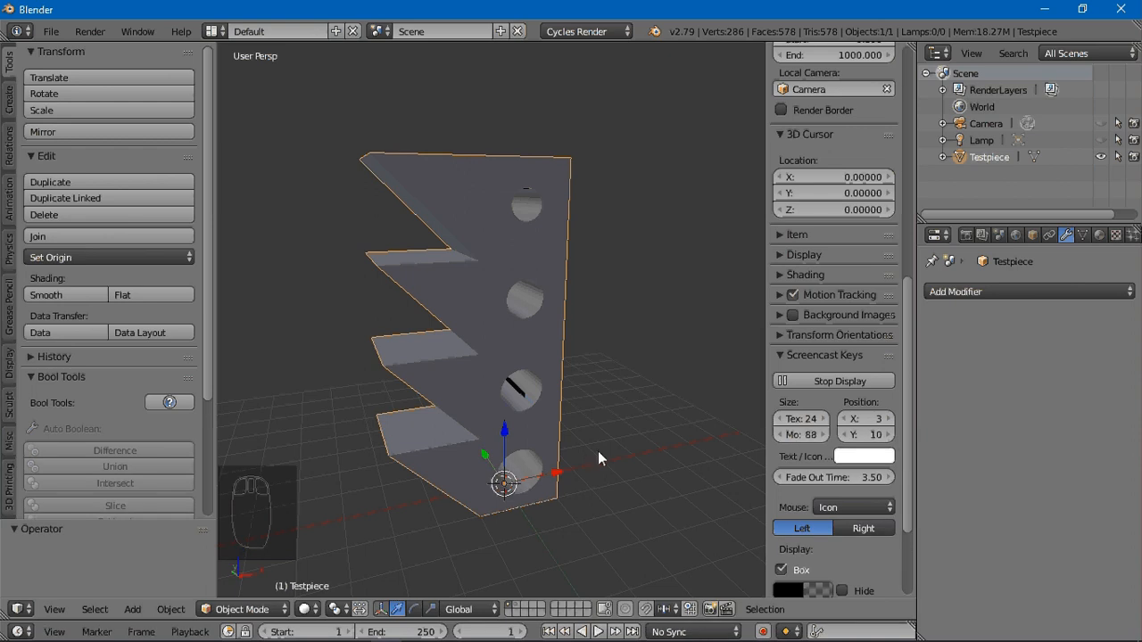
pyautogui.click(618, 465)
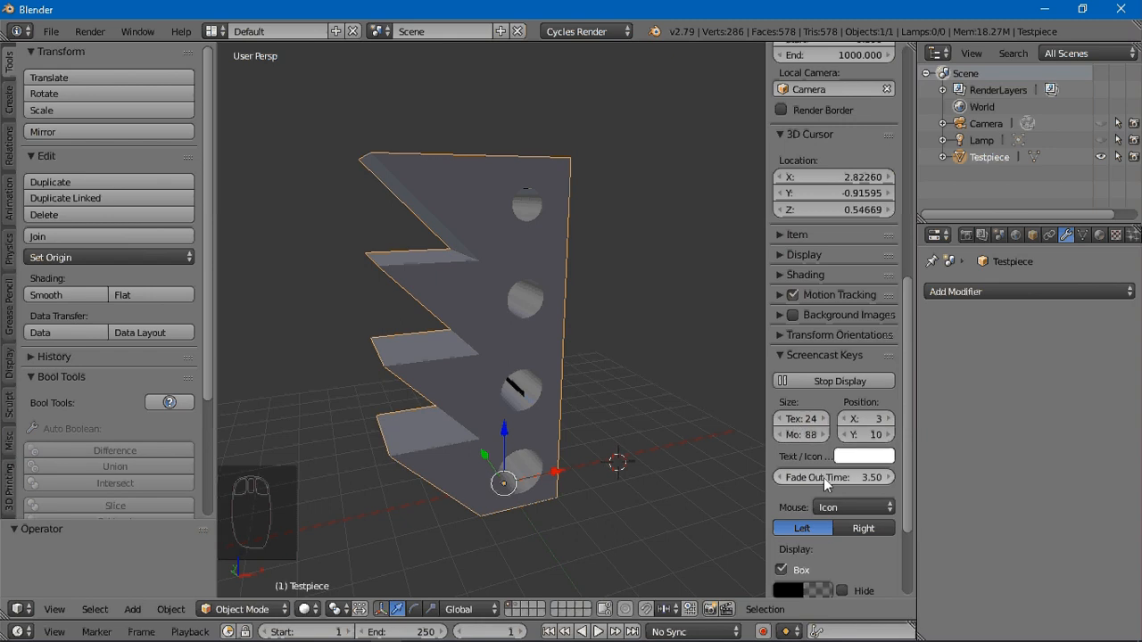
pyautogui.moveTo(857, 476); pyautogui.dragTo(803, 476)
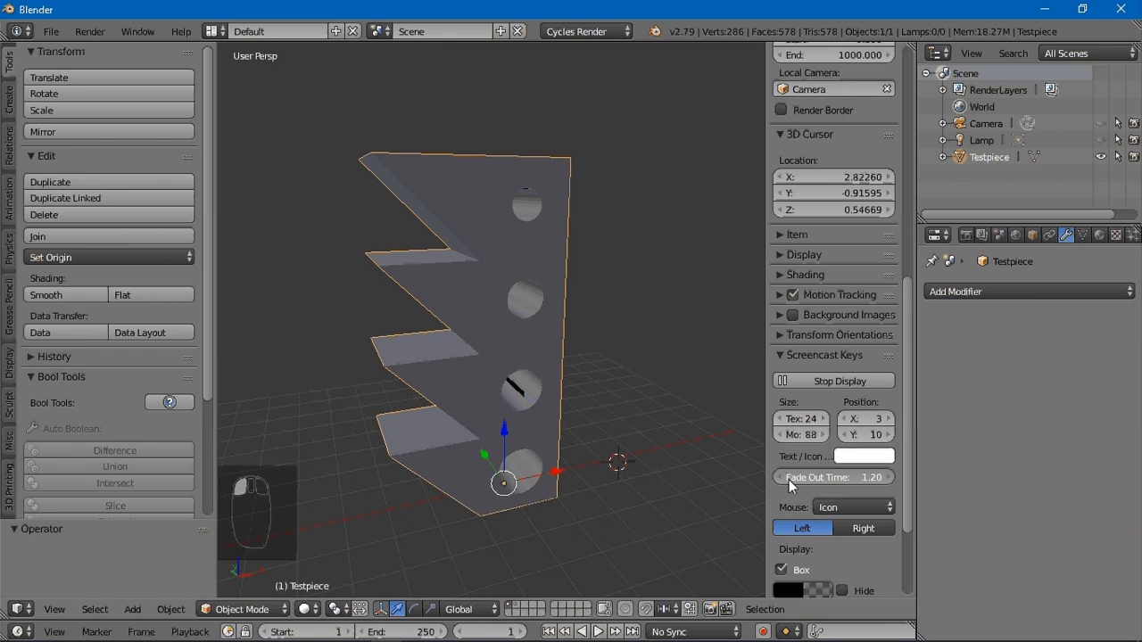
pyautogui.moveTo(396, 511)
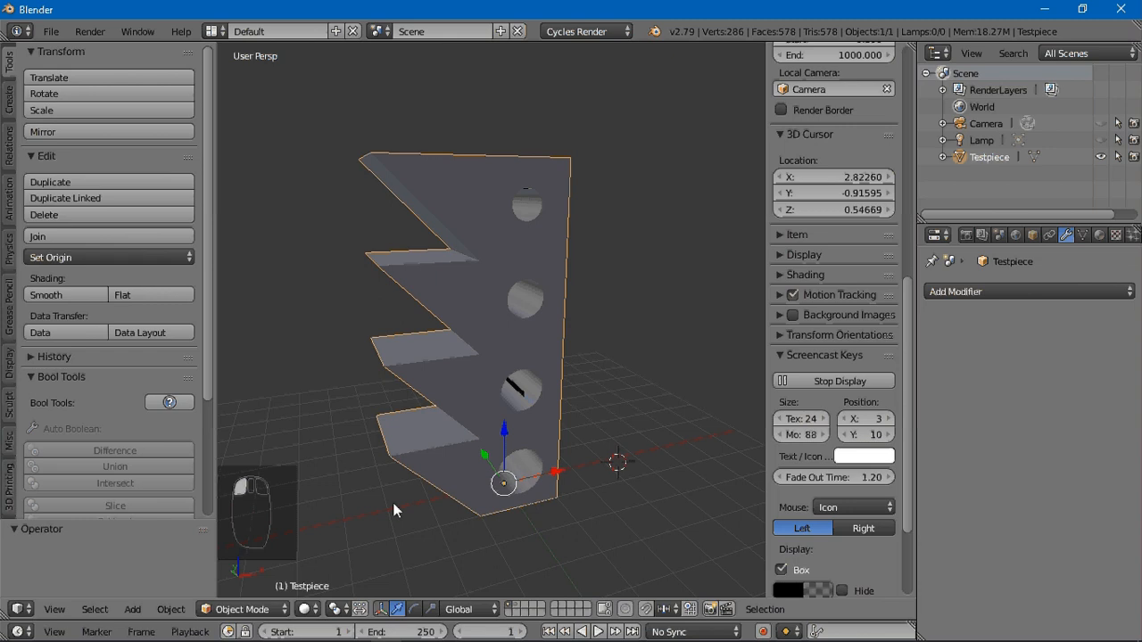
pyautogui.moveTo(682, 537)
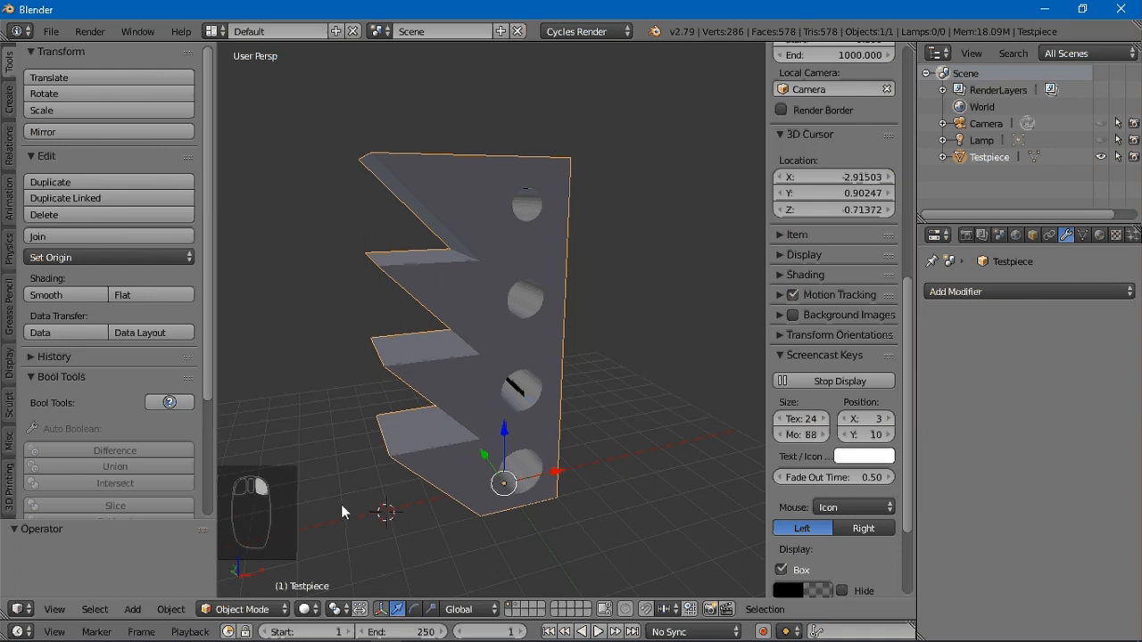
# Reset the 3D cursor to the origin and bring up the interaction-mode list
pyautogui.press('shift+c')
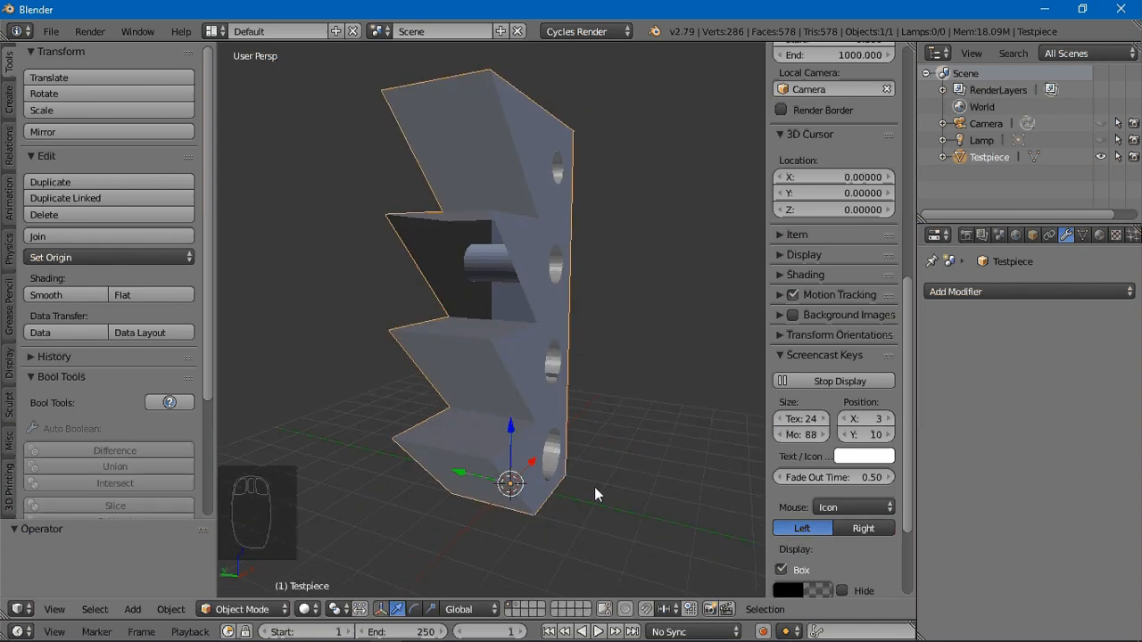
pyautogui.moveTo(508, 368)
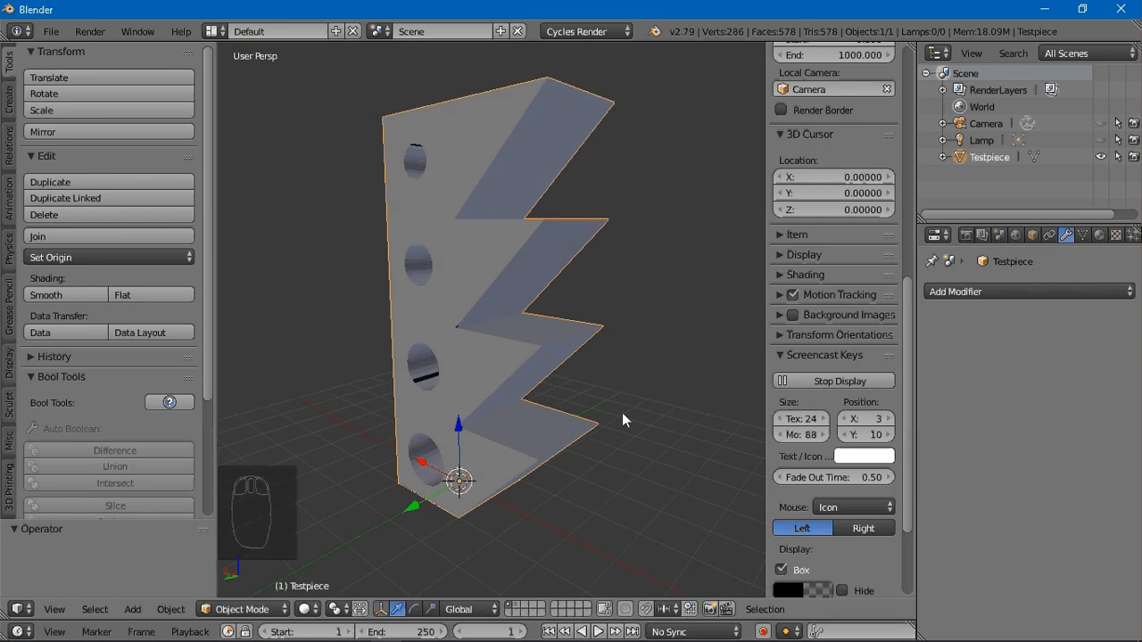
pyautogui.moveTo(332, 498)
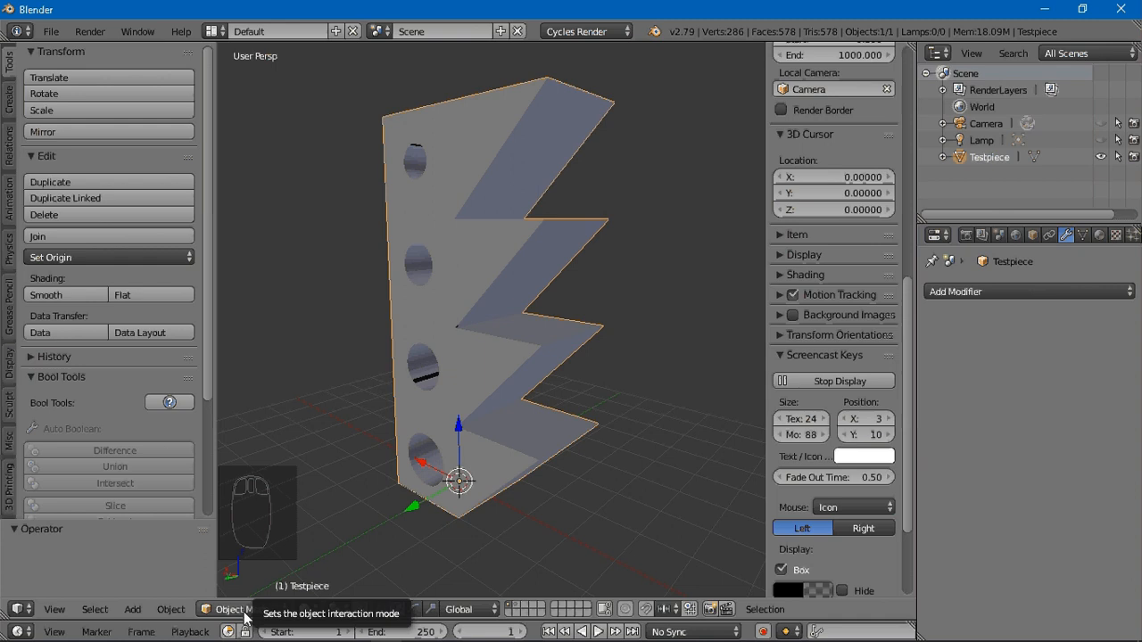
pyautogui.click(239, 610)
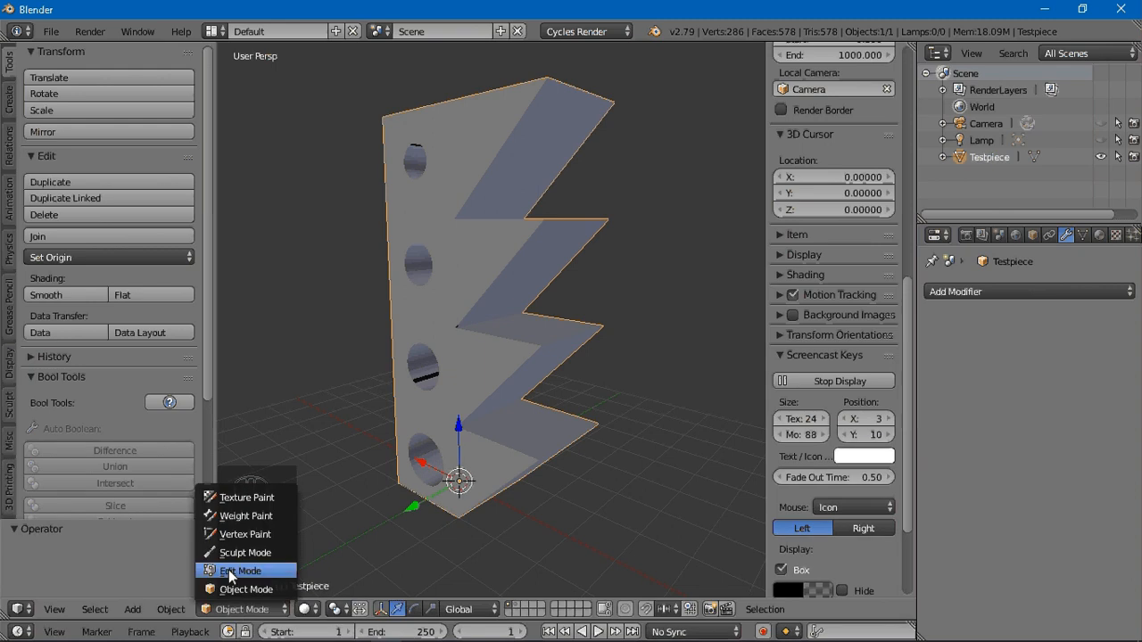
# Switch the Testpiece into Edit Mode and look over its exposed mesh
pyautogui.click(241, 571)
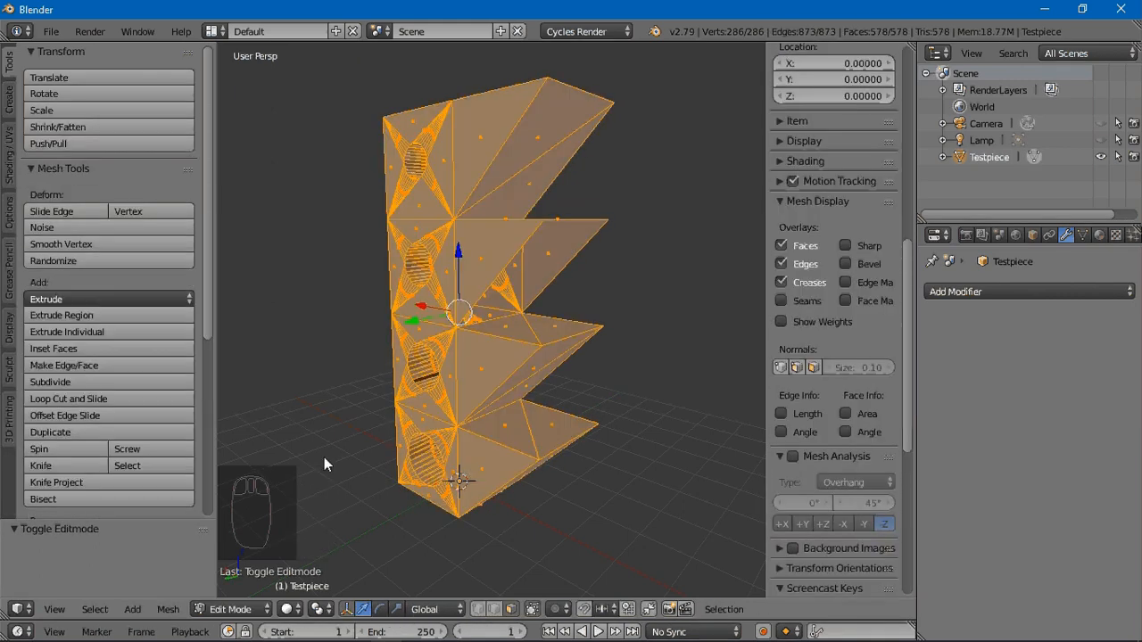
pyautogui.press('Tab')
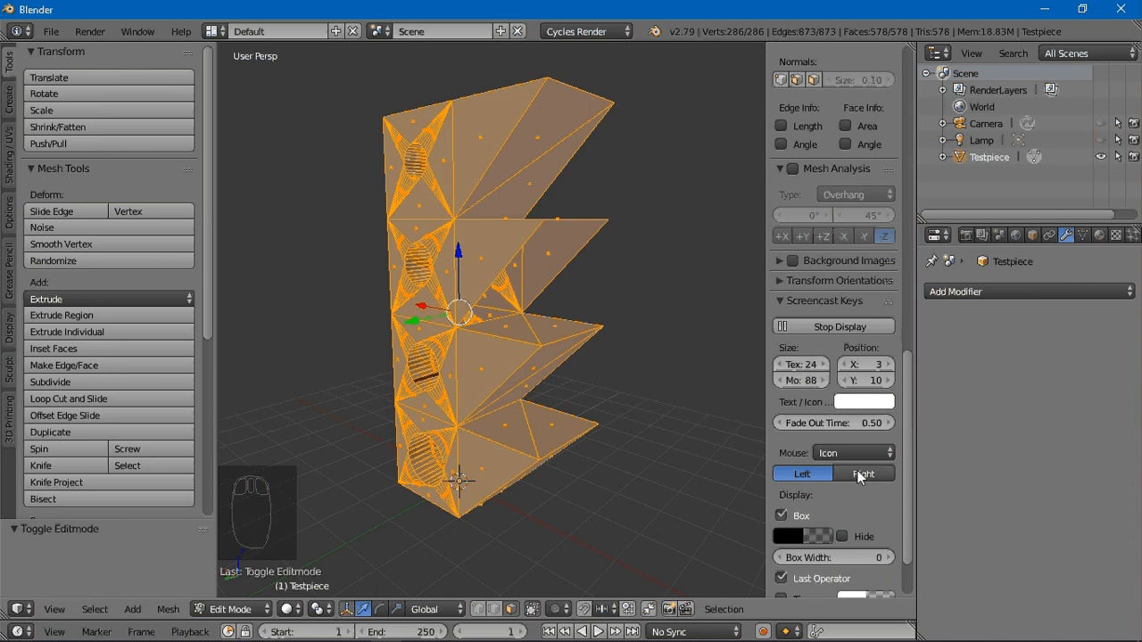
pyautogui.click(853, 453)
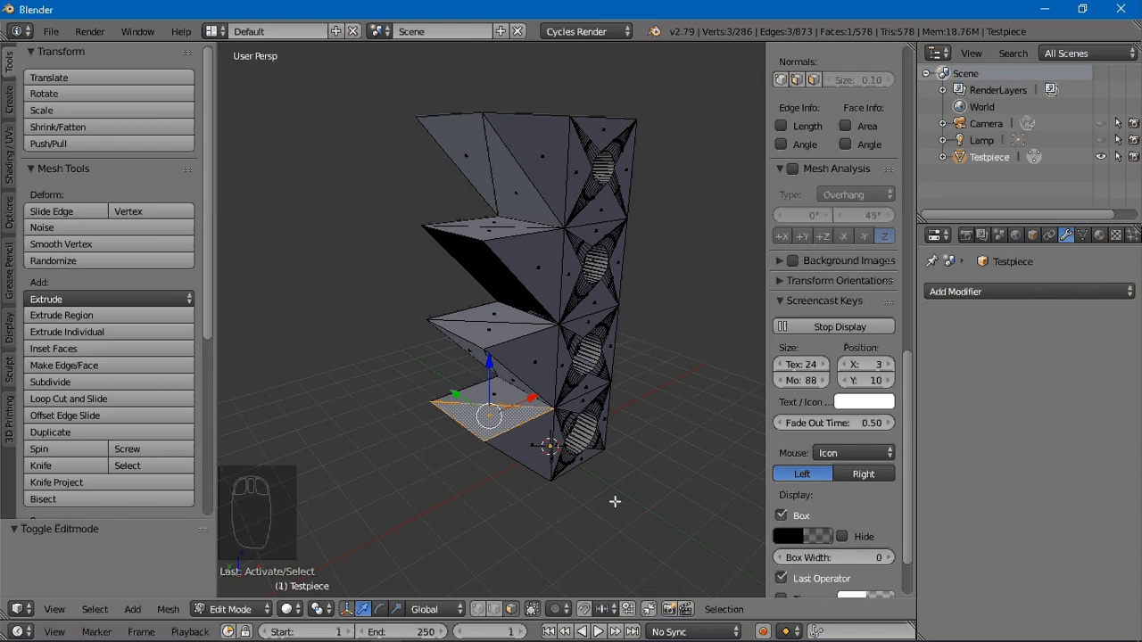
pyautogui.moveTo(619, 503)
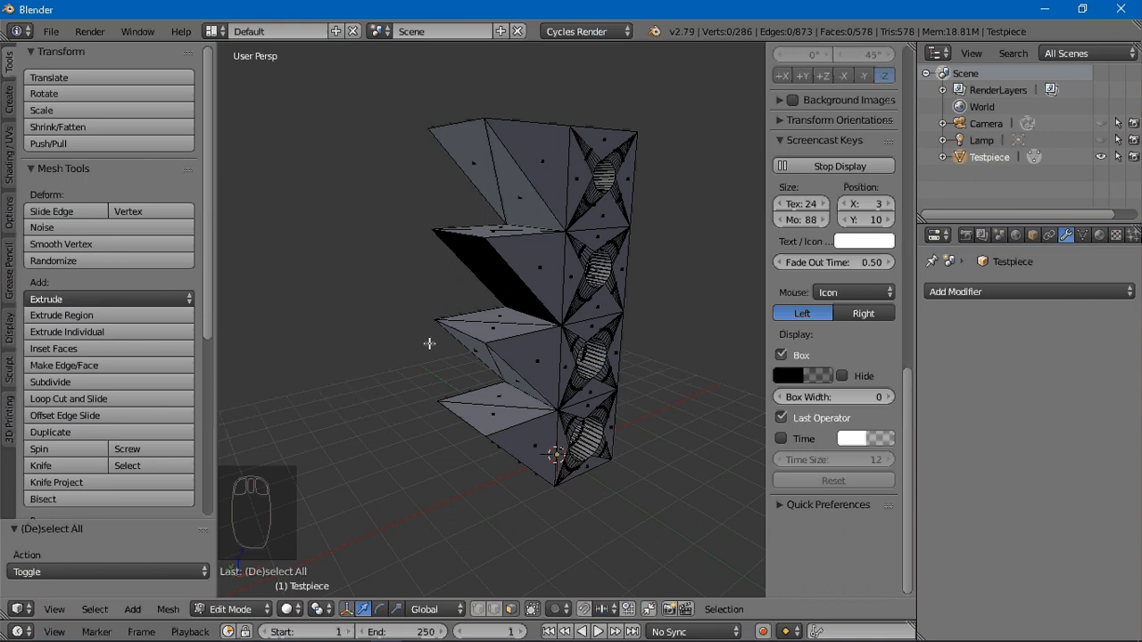
pyautogui.moveTo(4, 407)
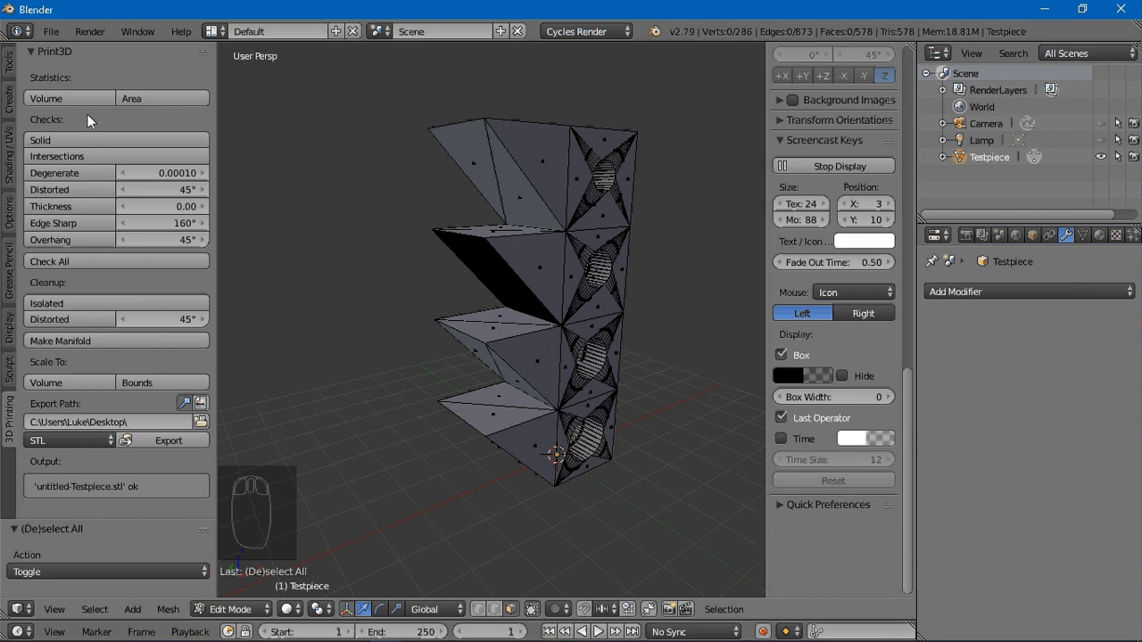
pyautogui.moveTo(96, 127)
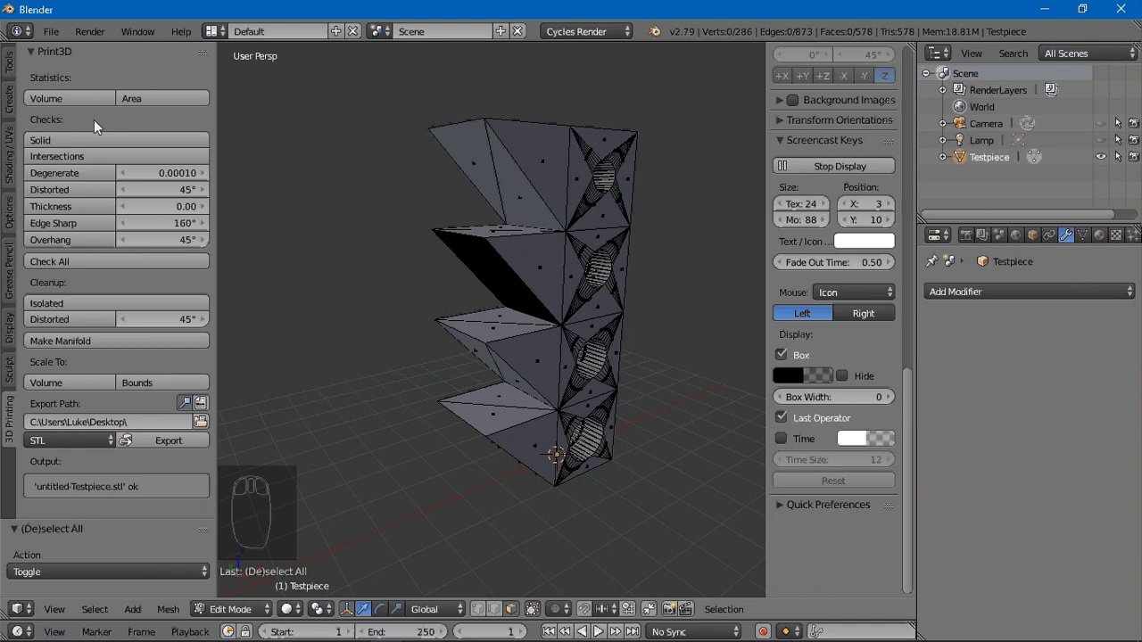
# Bring up the File menu on the way to the add-on preferences
pyautogui.click(50, 32)
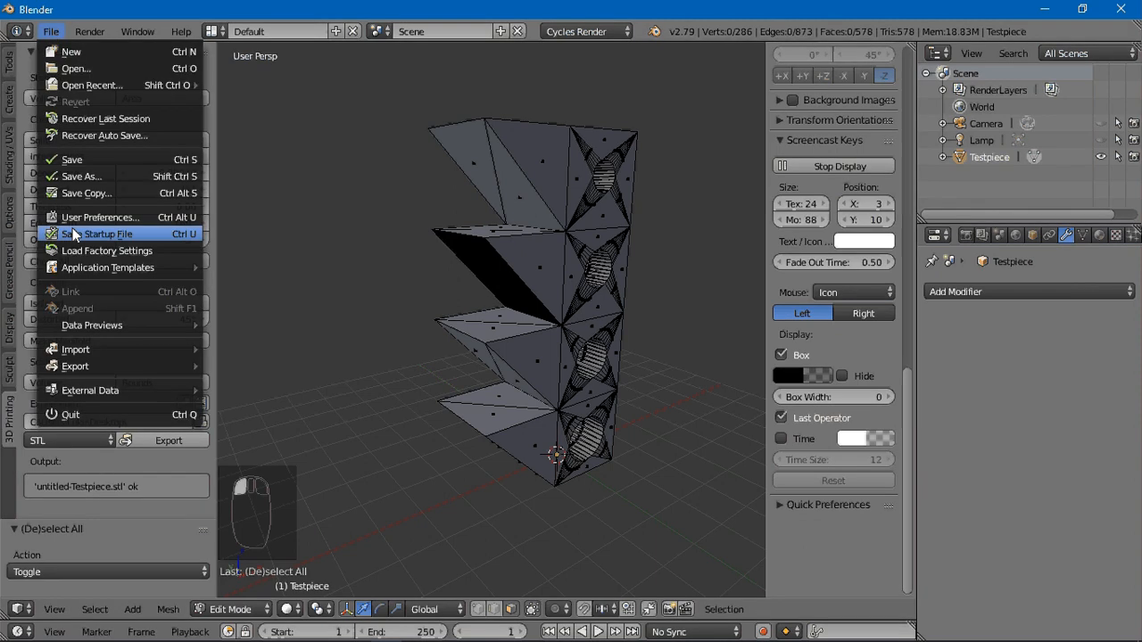
# Expand Mesh: 3D Print Toolbox in the Add-ons preferences and follow its Documentation link
pyautogui.click(99, 218)
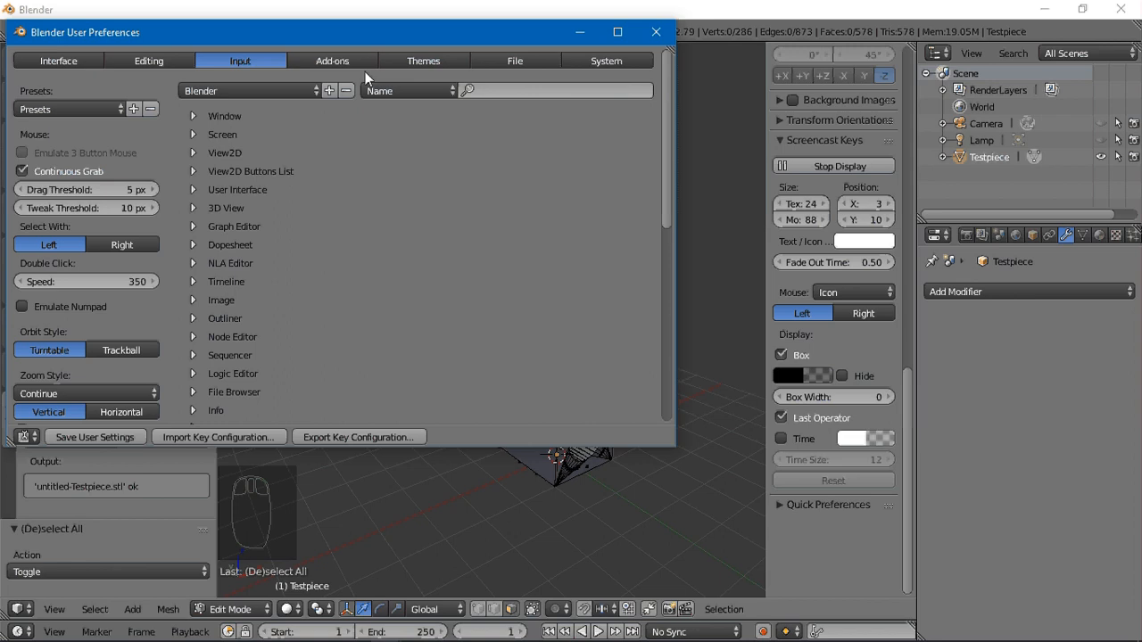
pyautogui.click(332, 61)
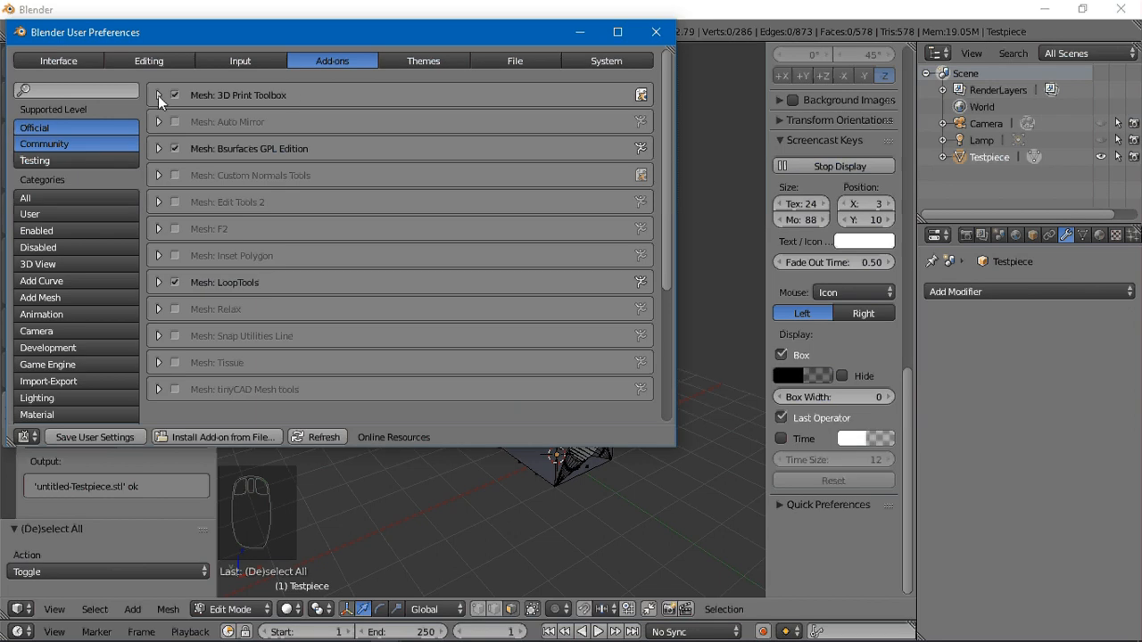
pyautogui.click(159, 95)
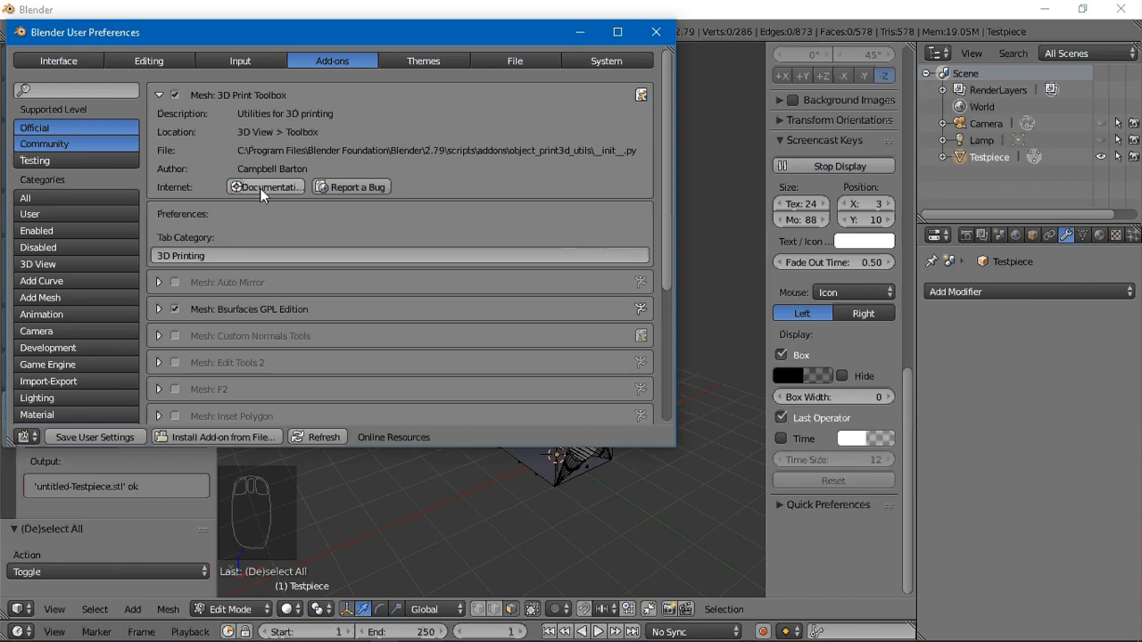
pyautogui.click(264, 187)
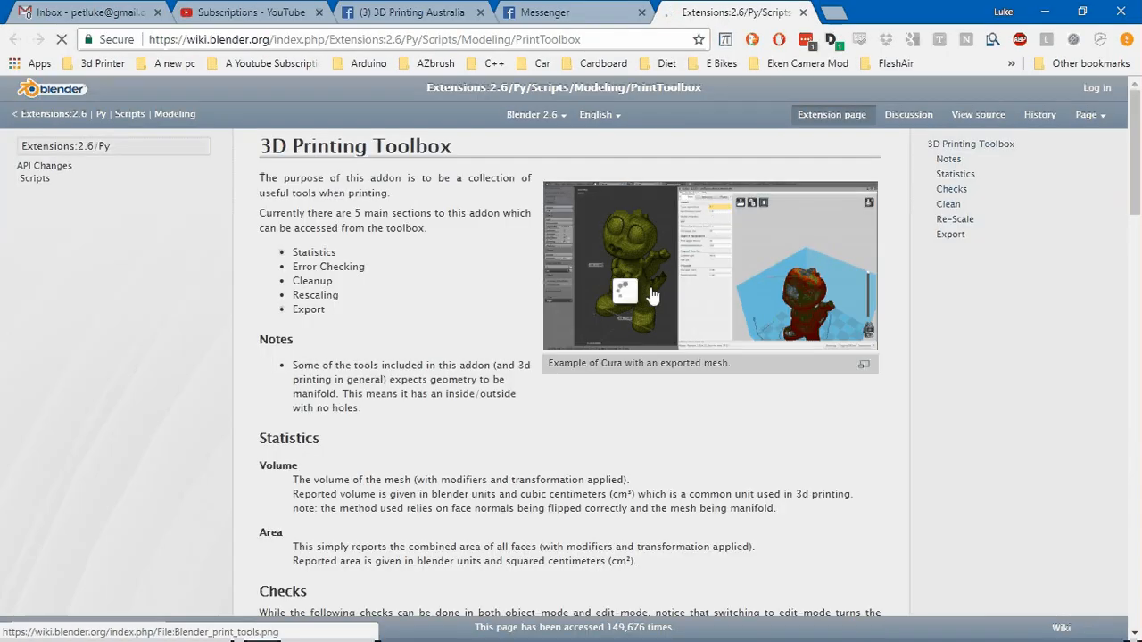
pyautogui.scroll(-3)
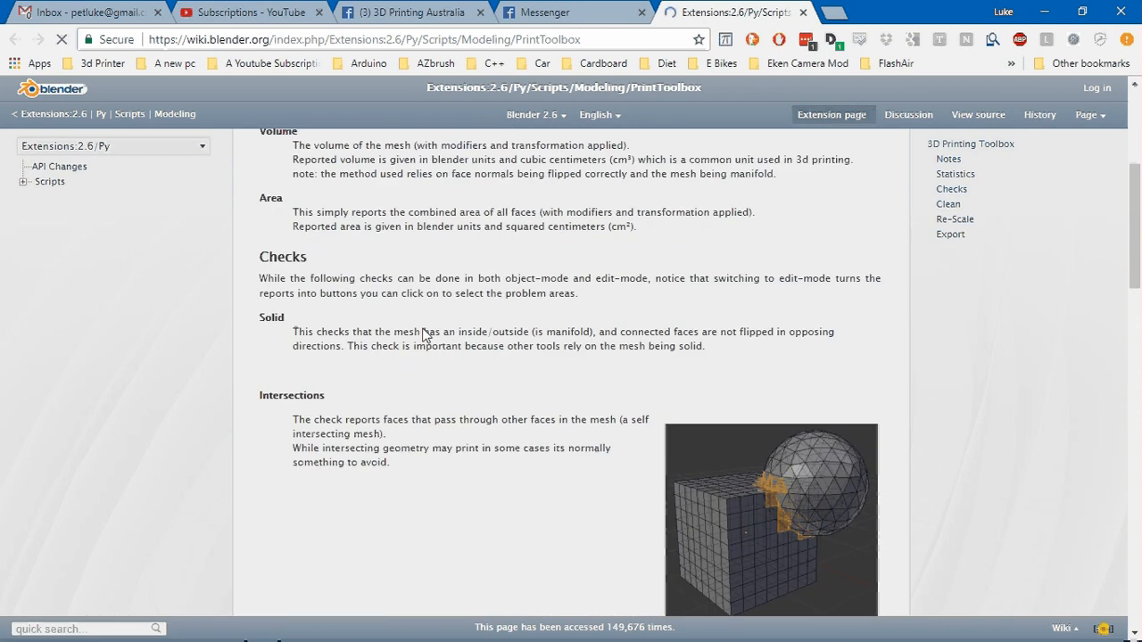
pyautogui.scroll(-3)
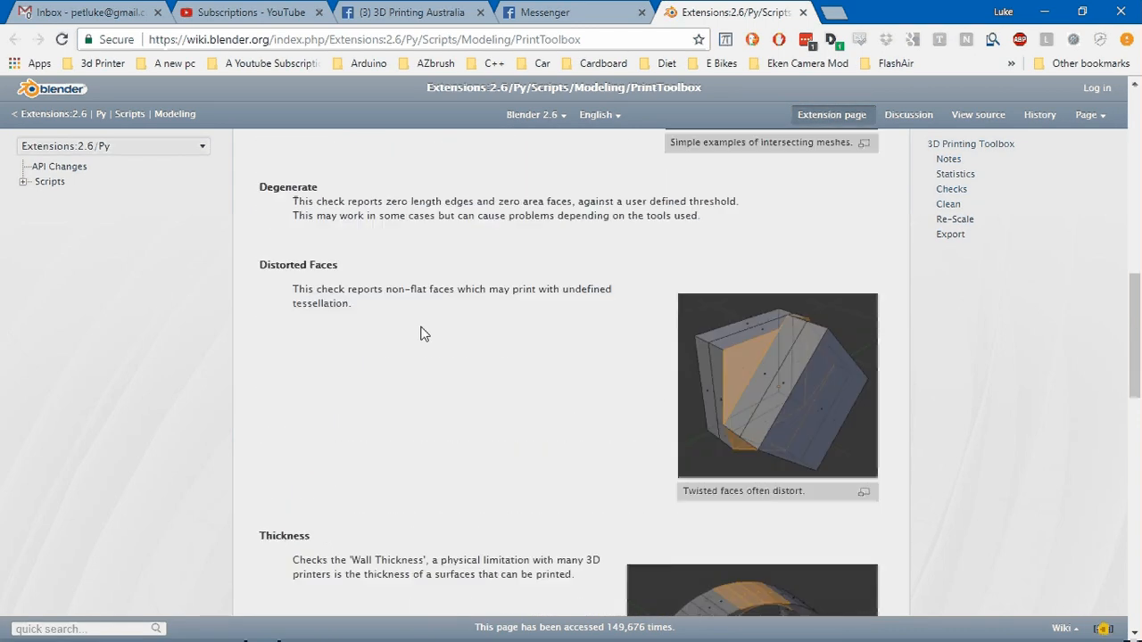
pyautogui.scroll(-3)
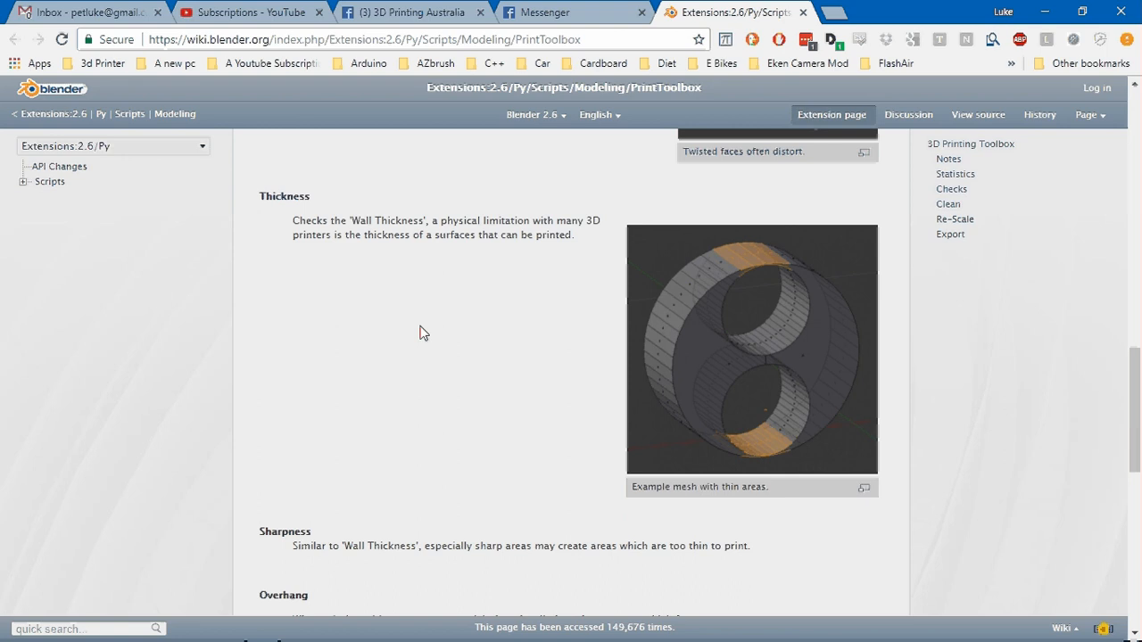
pyautogui.scroll(-3)
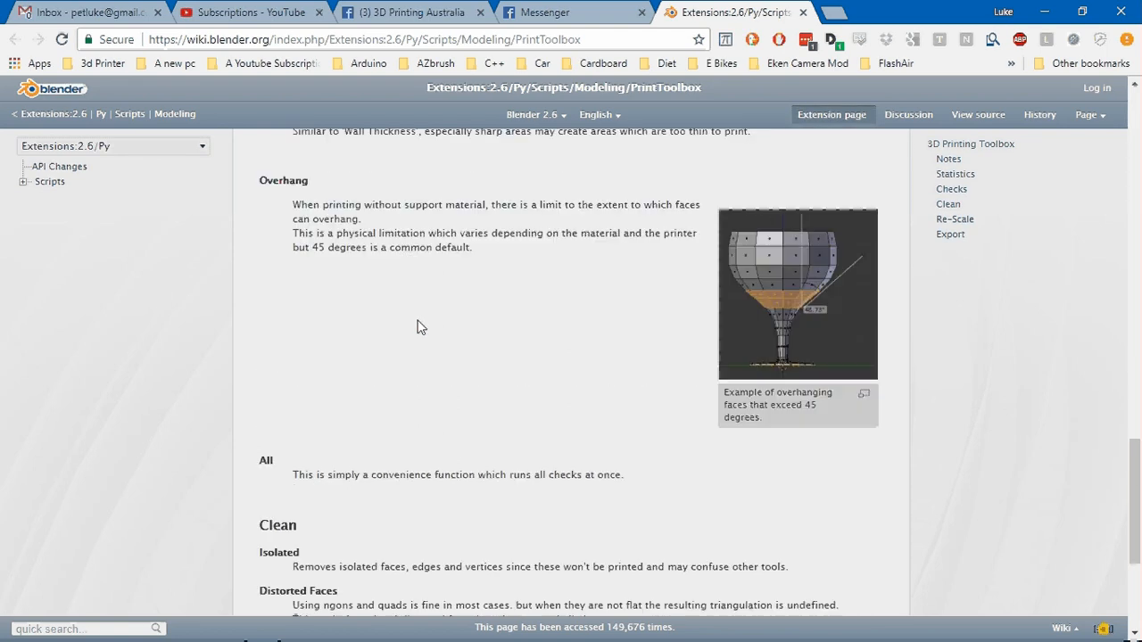
pyautogui.scroll(3)
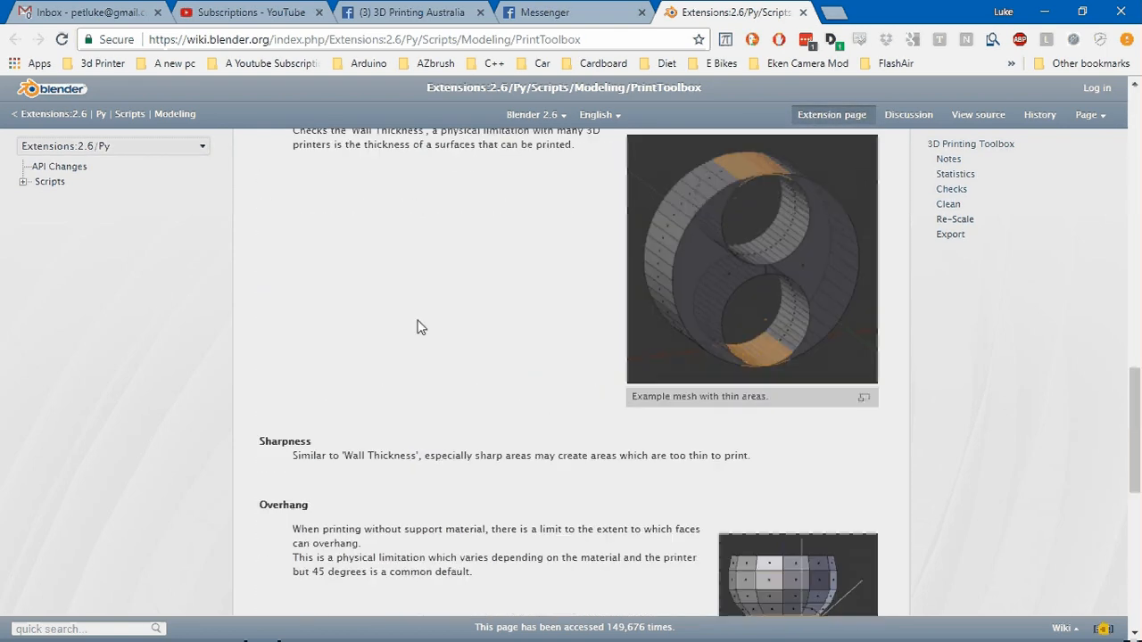
pyautogui.scroll(3)
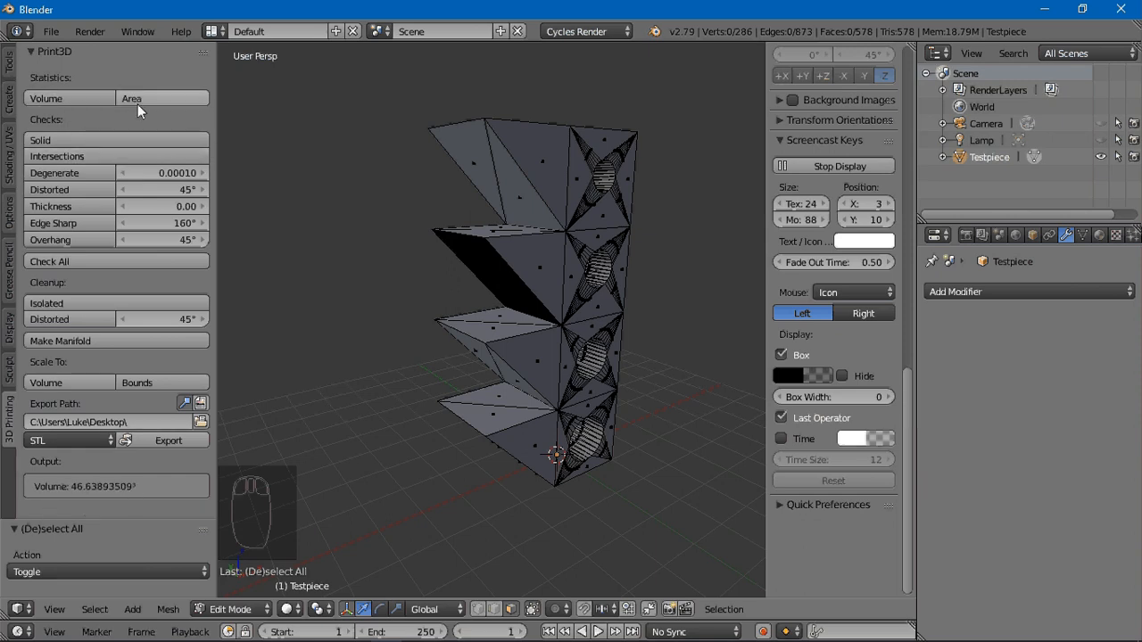
pyautogui.moveTo(160, 98)
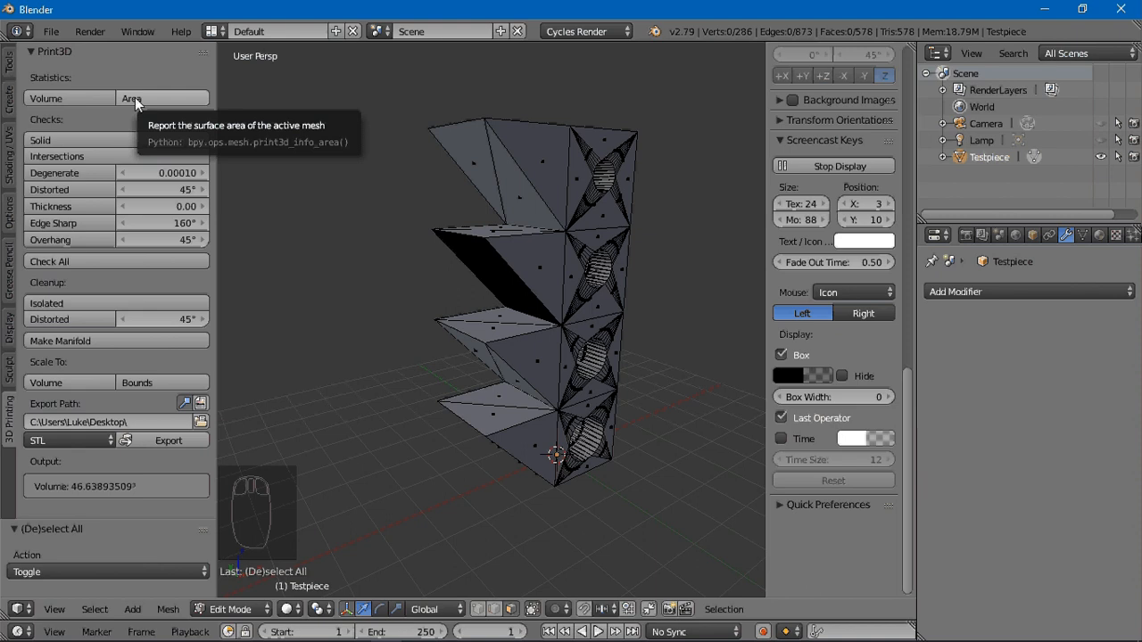
pyautogui.moveTo(80, 108)
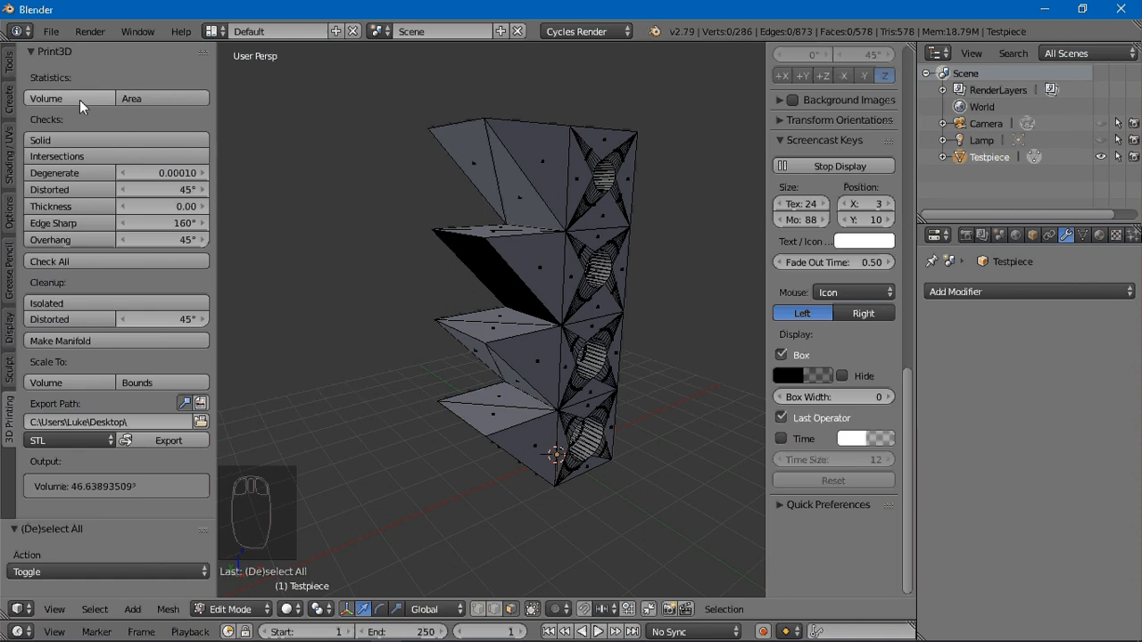
pyautogui.moveTo(70, 98)
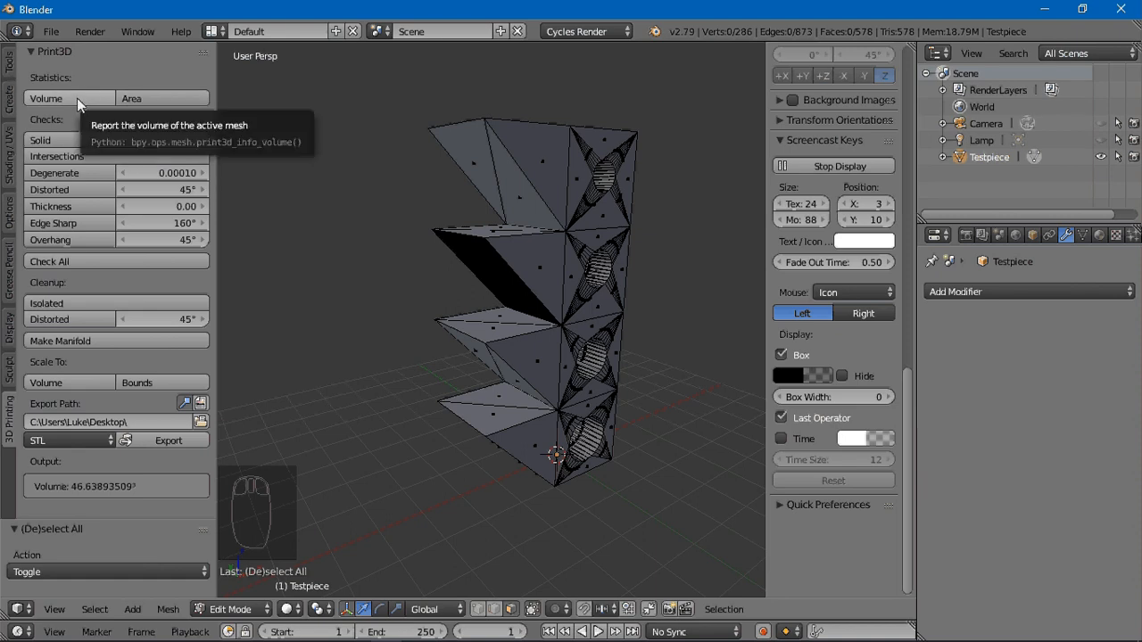
pyautogui.moveTo(146, 492)
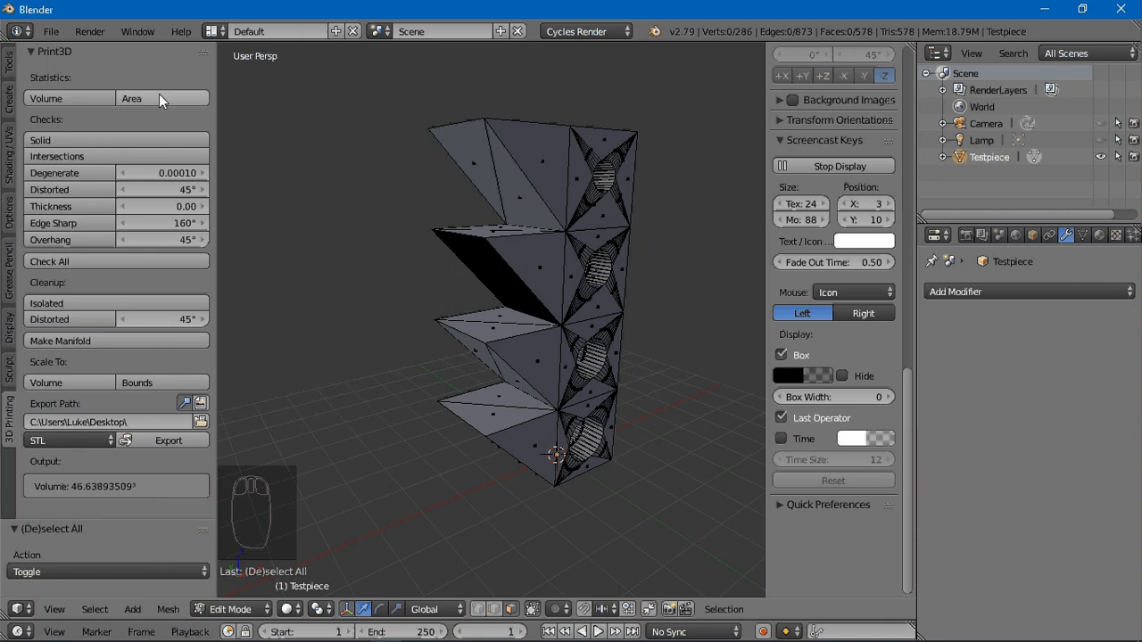
# Report the Testpiece's surface area, about 122.28, in the Print3D Output field
pyautogui.click(164, 99)
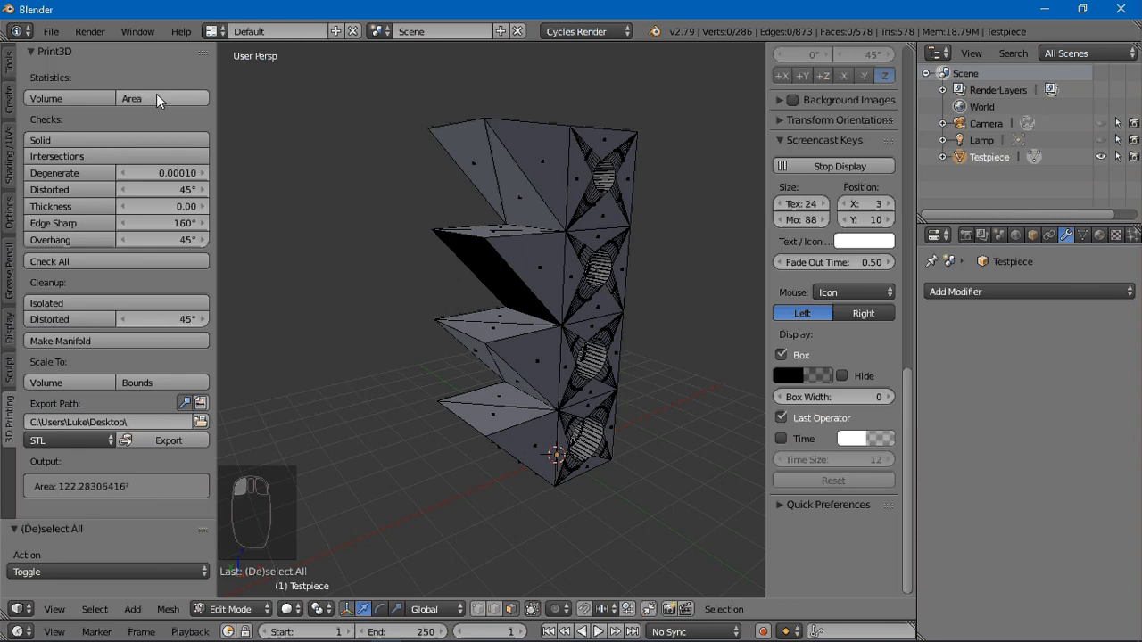
pyautogui.moveTo(63, 139)
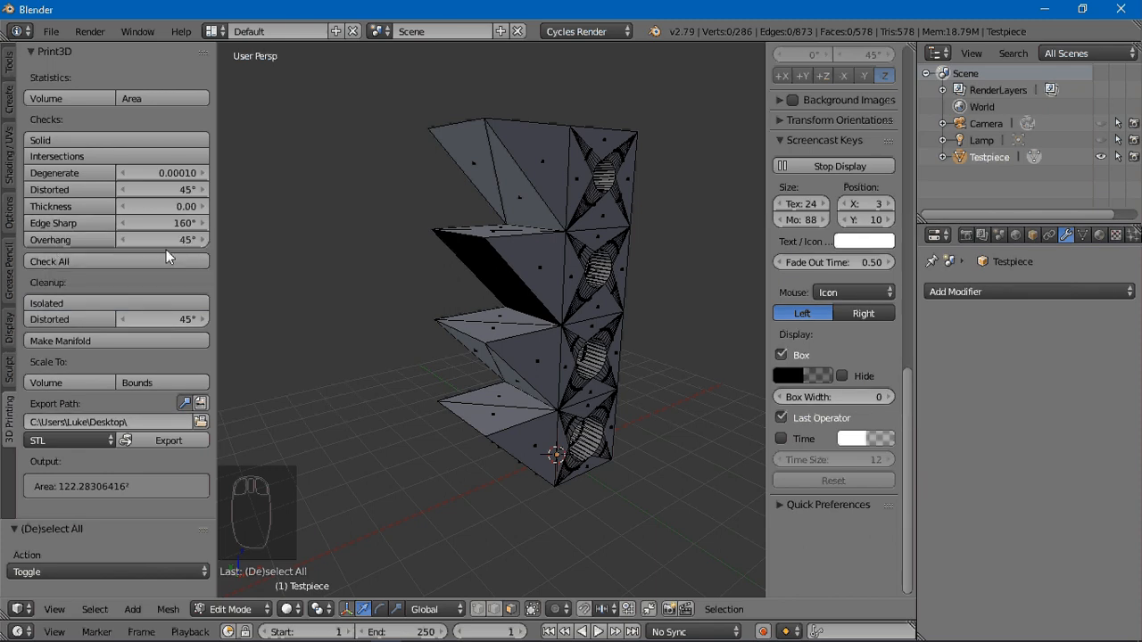
pyautogui.moveTo(164, 239)
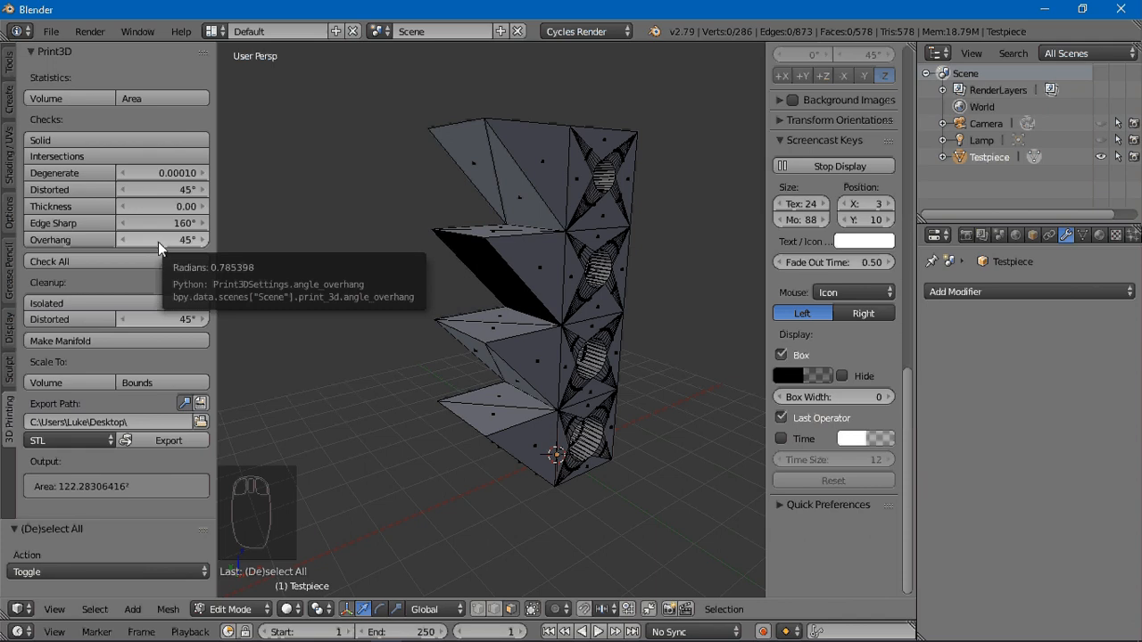
pyautogui.moveTo(98, 319)
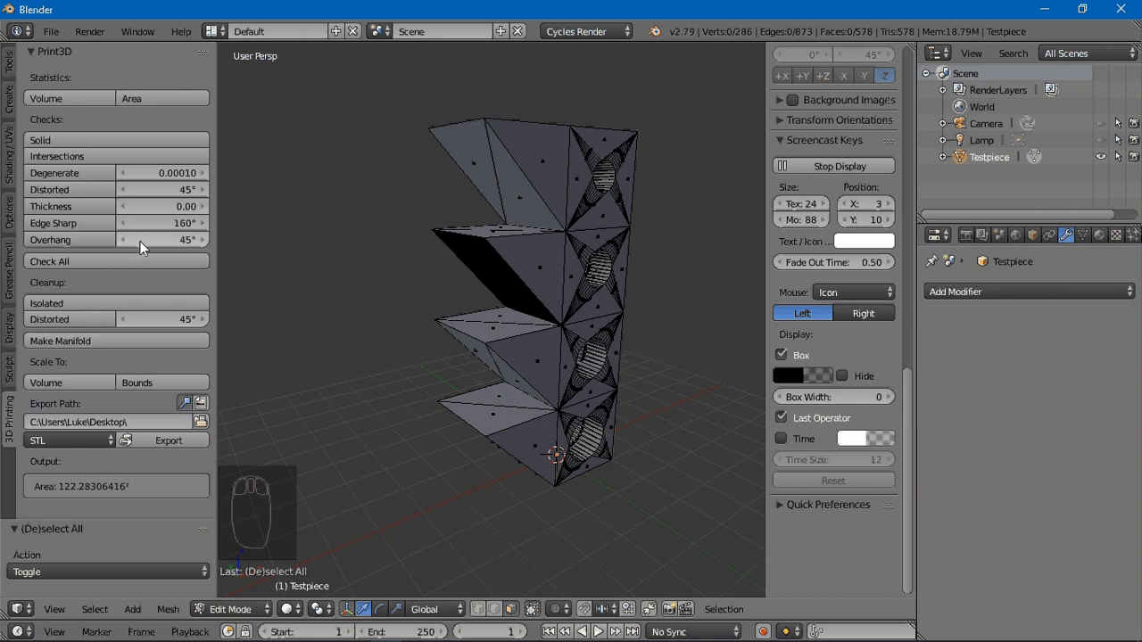
pyautogui.moveTo(139, 246)
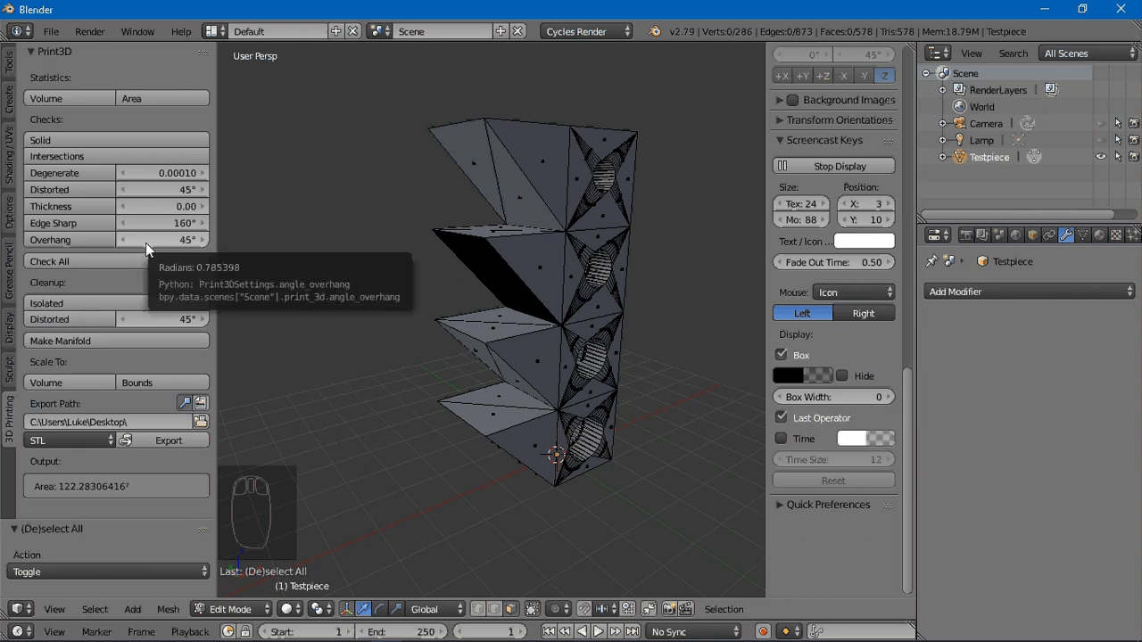
pyautogui.moveTo(105, 286)
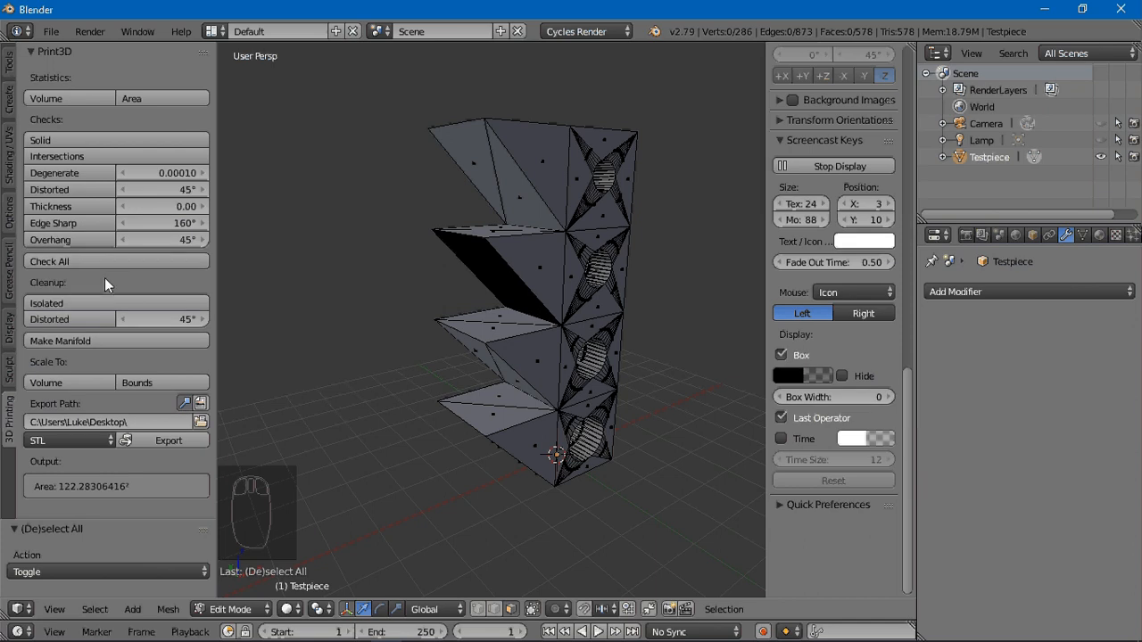
pyautogui.moveTo(118, 280)
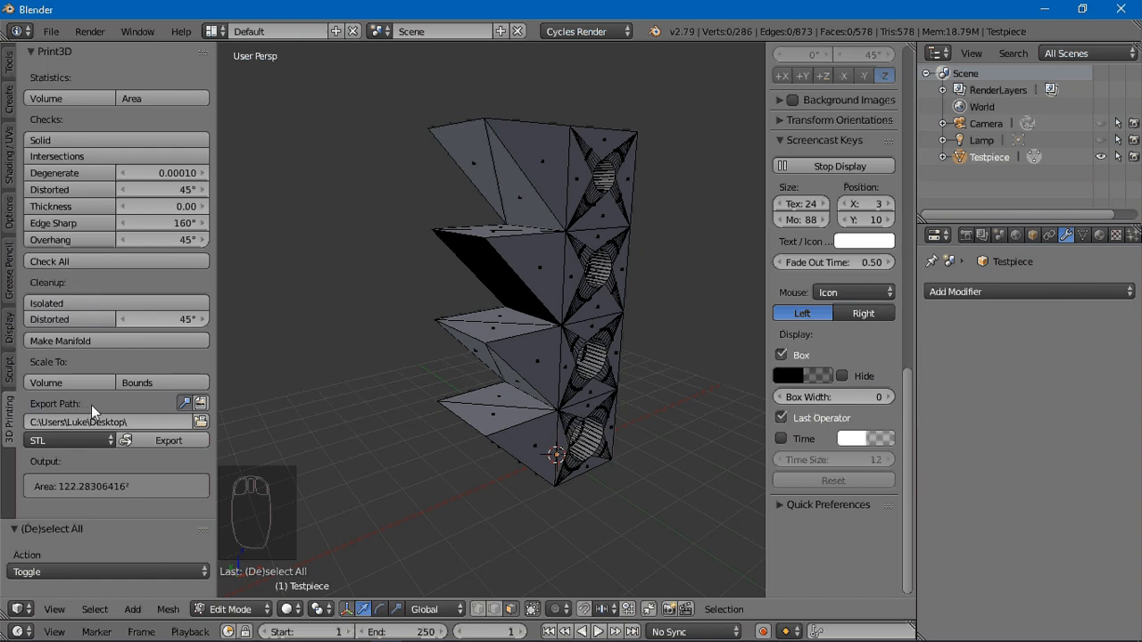
pyautogui.moveTo(186, 411)
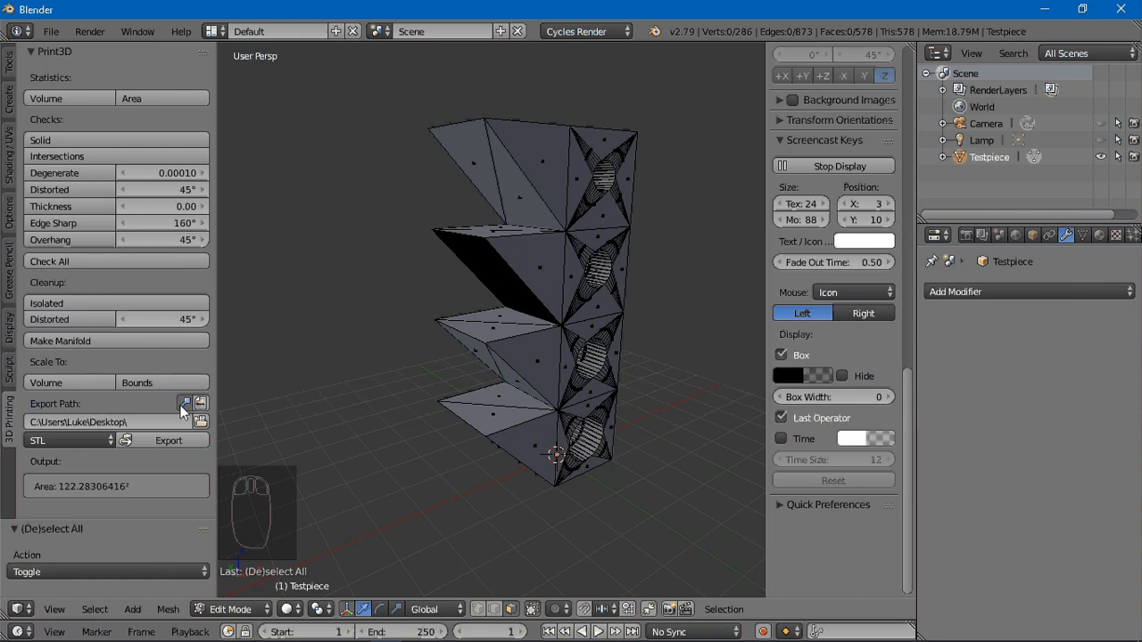
pyautogui.moveTo(200, 421)
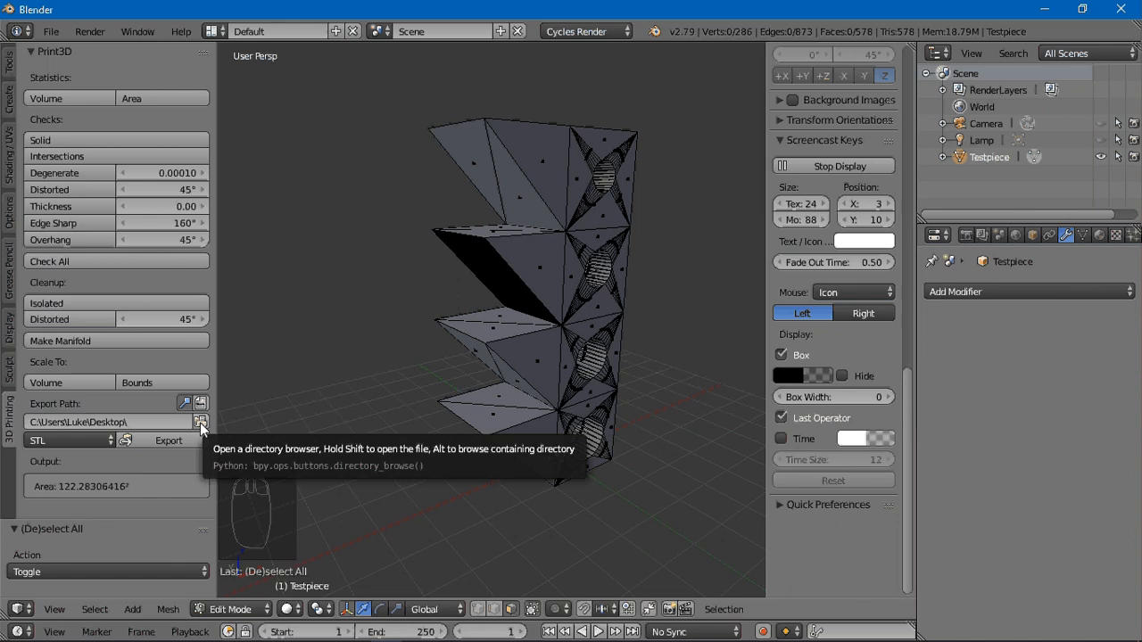
pyautogui.click(200, 421)
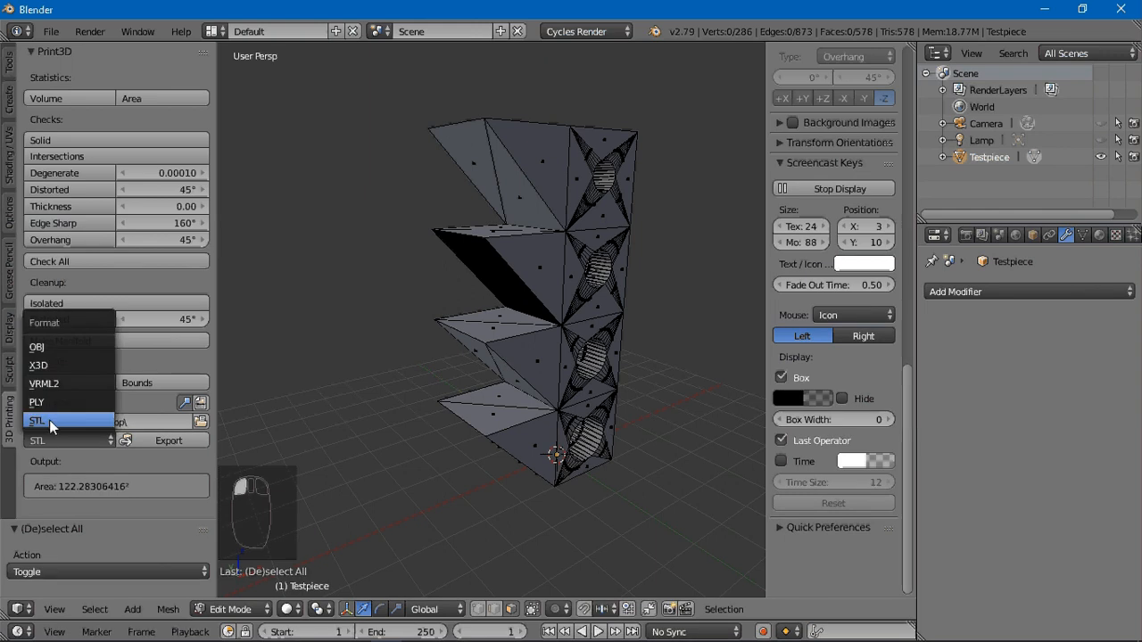
pyautogui.click(37, 419)
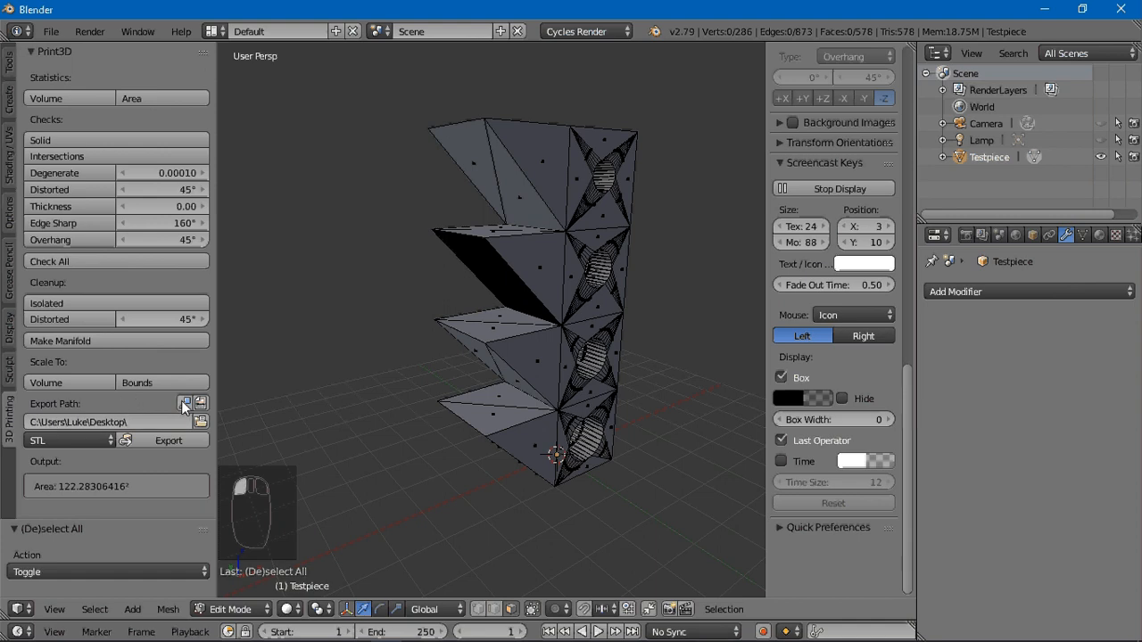
pyautogui.moveTo(185, 403)
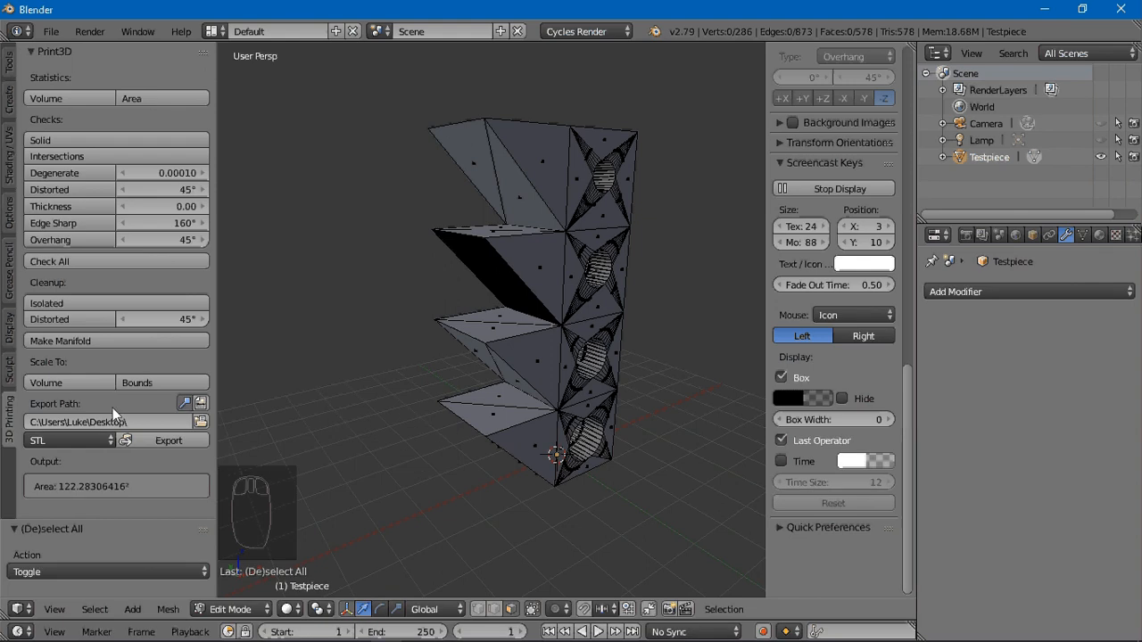
pyautogui.moveTo(150, 409)
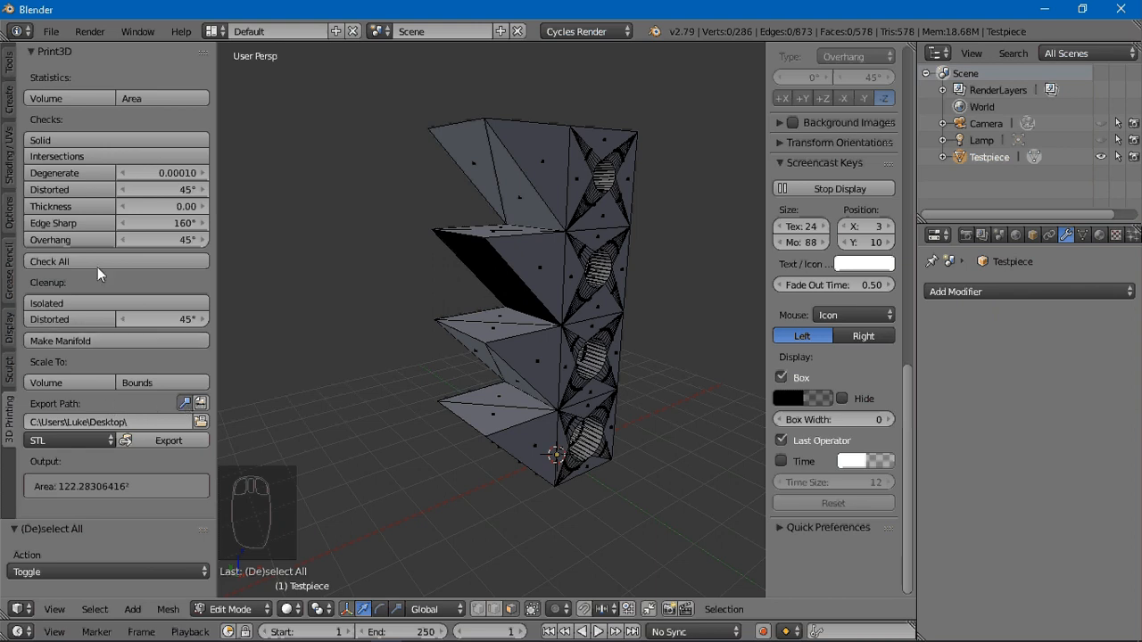
pyautogui.moveTo(96, 266)
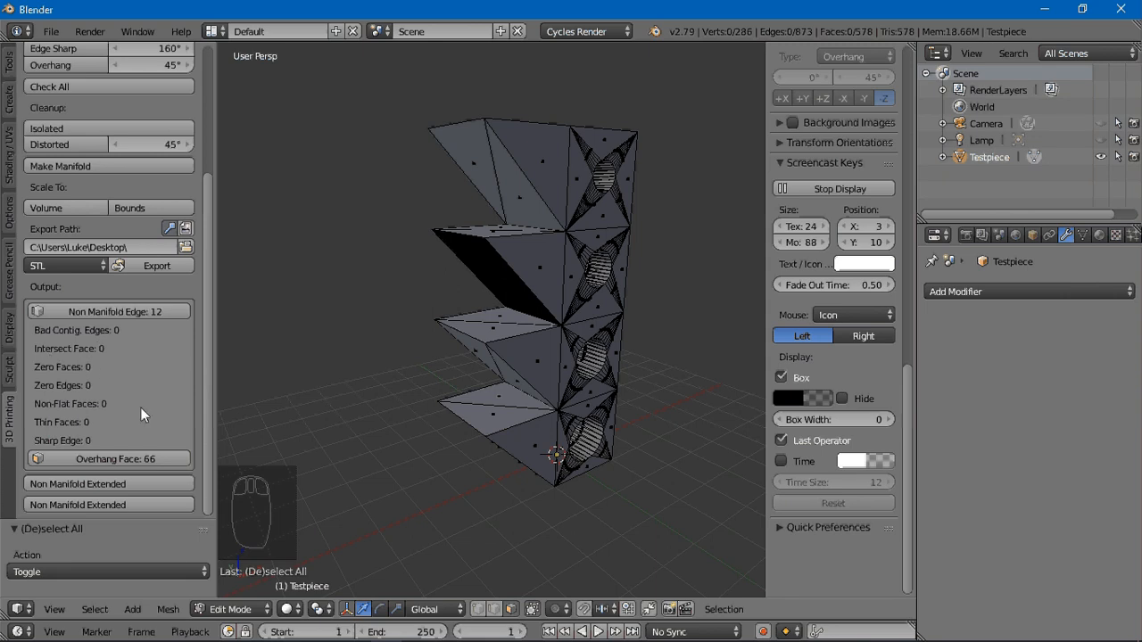
pyautogui.moveTo(100, 346)
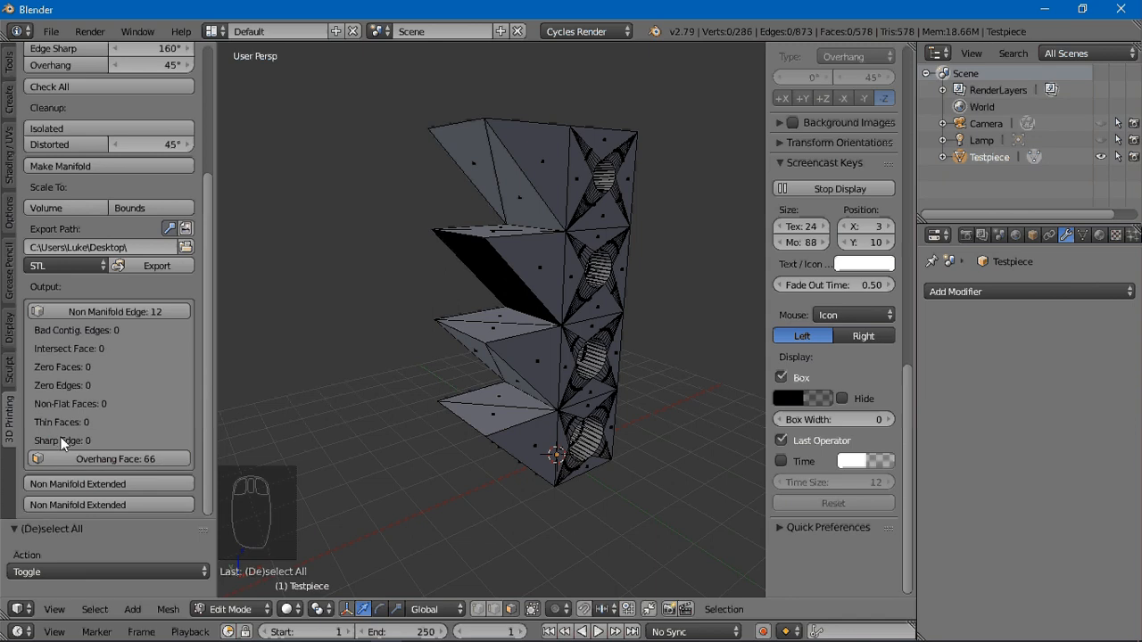
pyautogui.moveTo(134, 399)
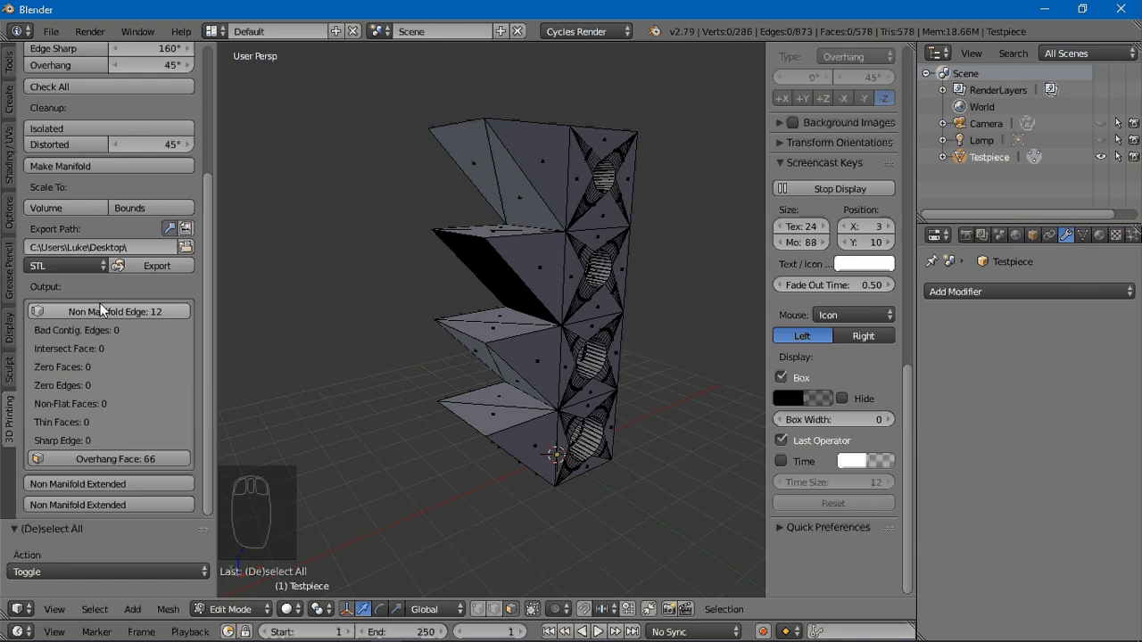
pyautogui.moveTo(98, 317)
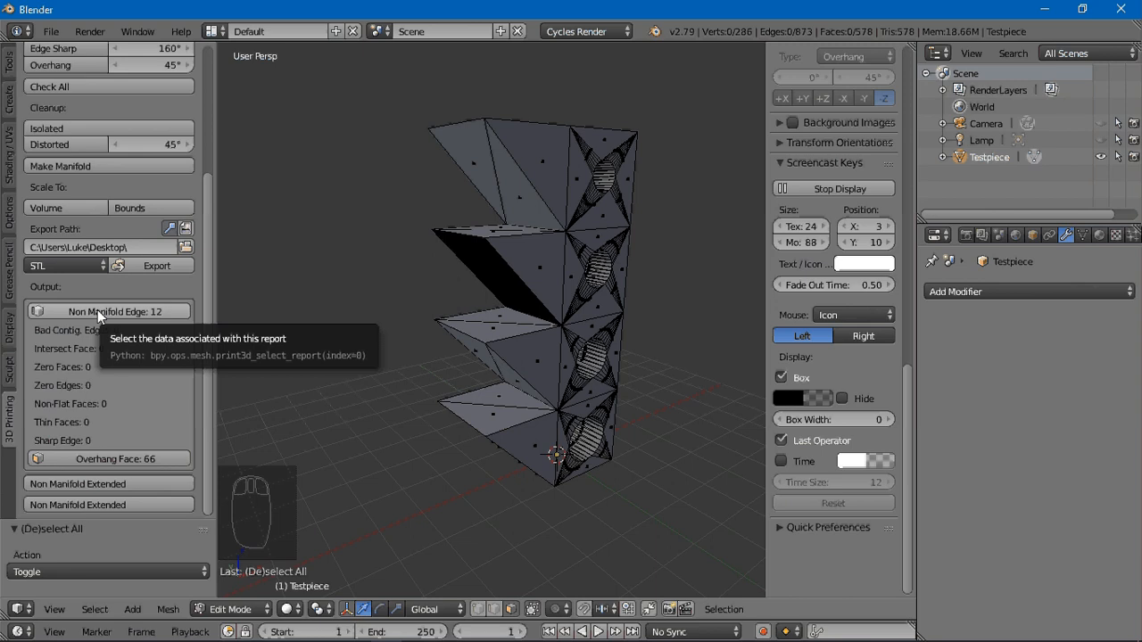
# Select the Testpiece's 12 non-manifold edges from the 3D Print Toolbox report
pyautogui.click(107, 311)
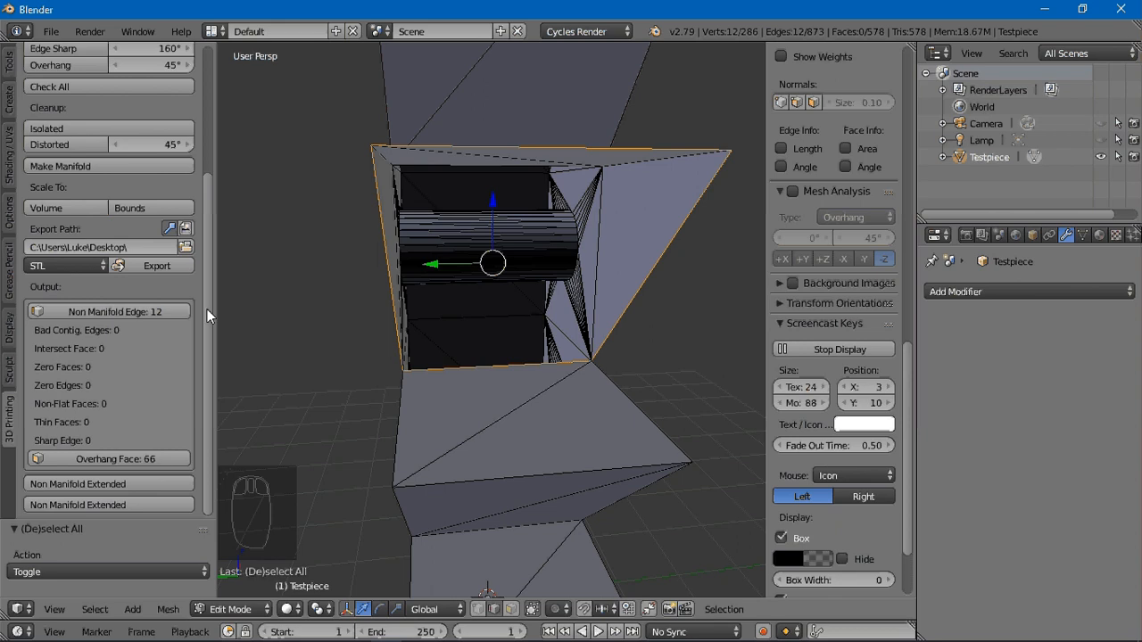
pyautogui.moveTo(72, 170)
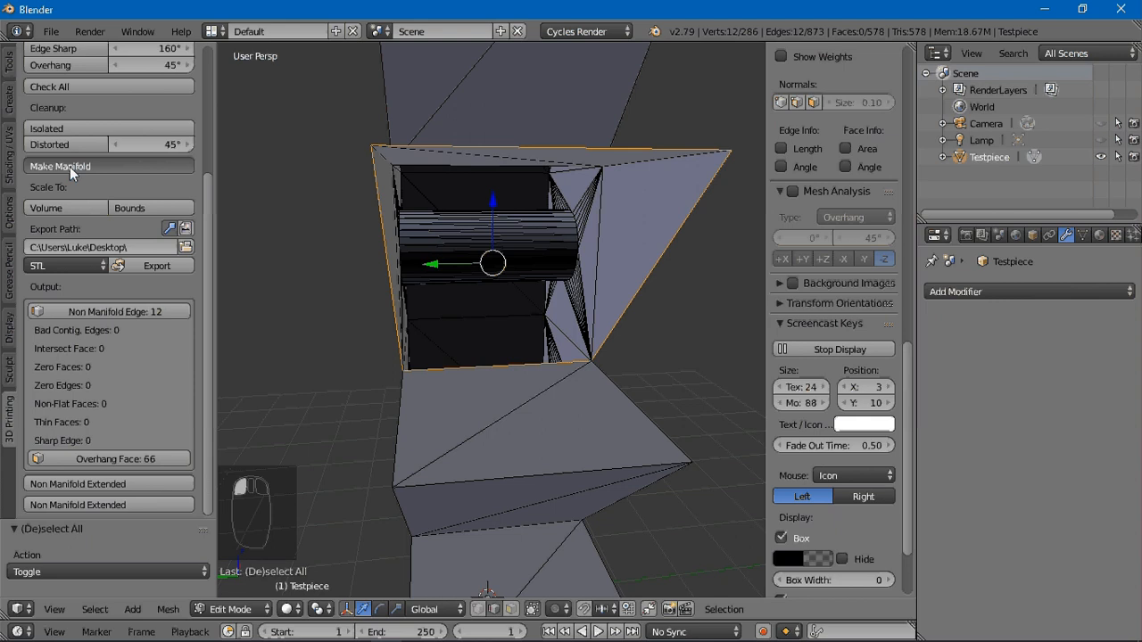
# Run Make Manifold on the Testpiece and recheck: zero non-manifold edges, 67 overhang faces selected
pyautogui.click(60, 166)
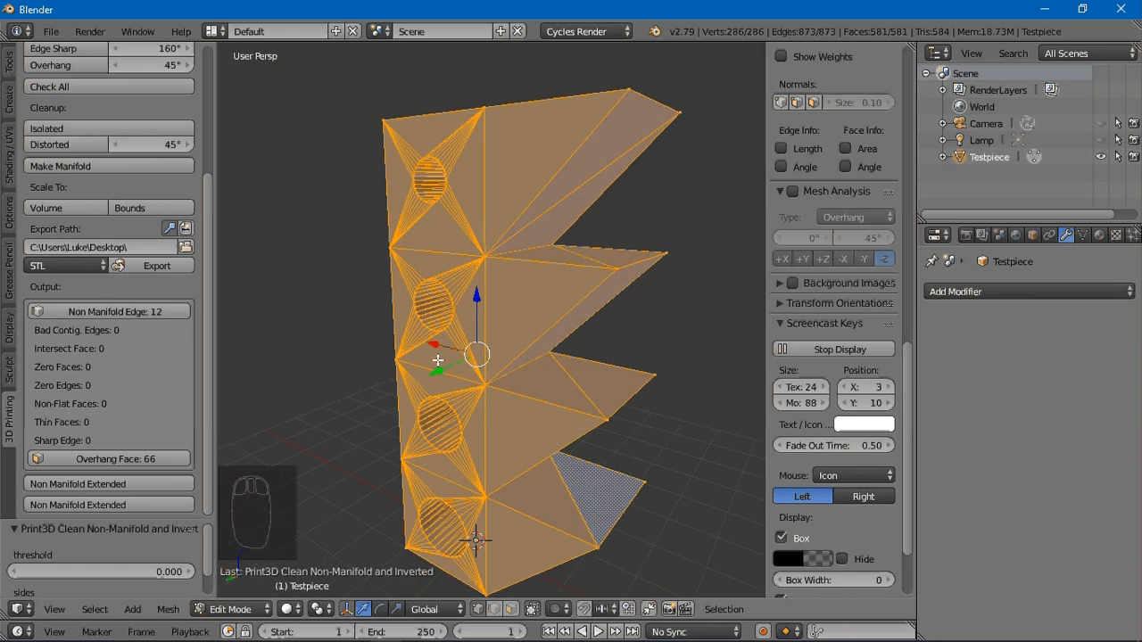
pyautogui.moveTo(473, 357); pyautogui.dragTo(396, 367)
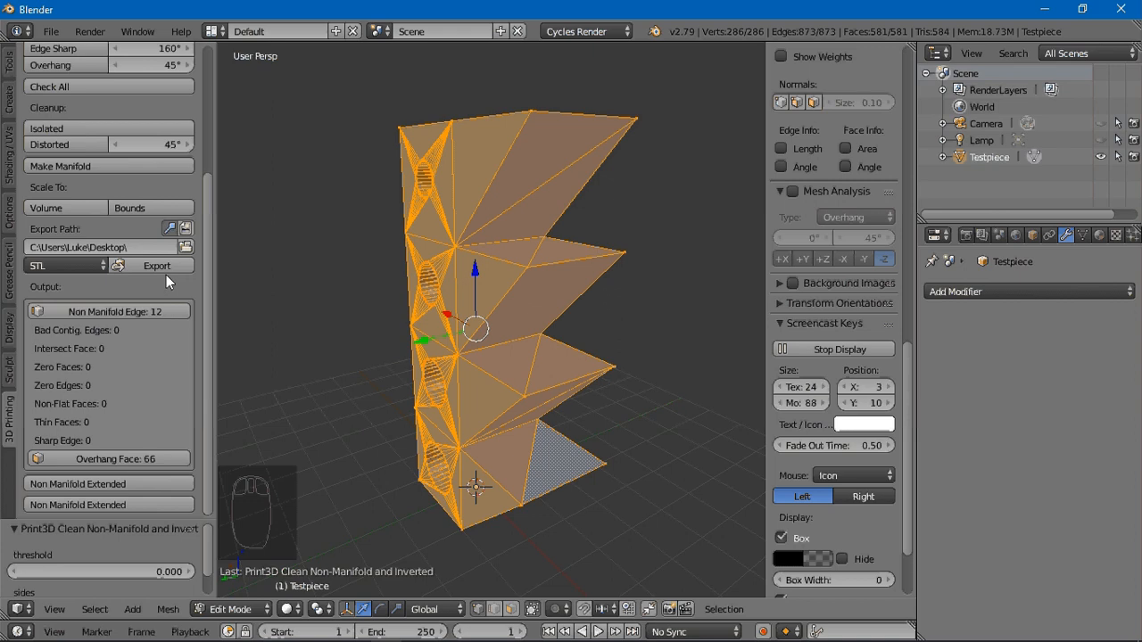
pyautogui.click(50, 85)
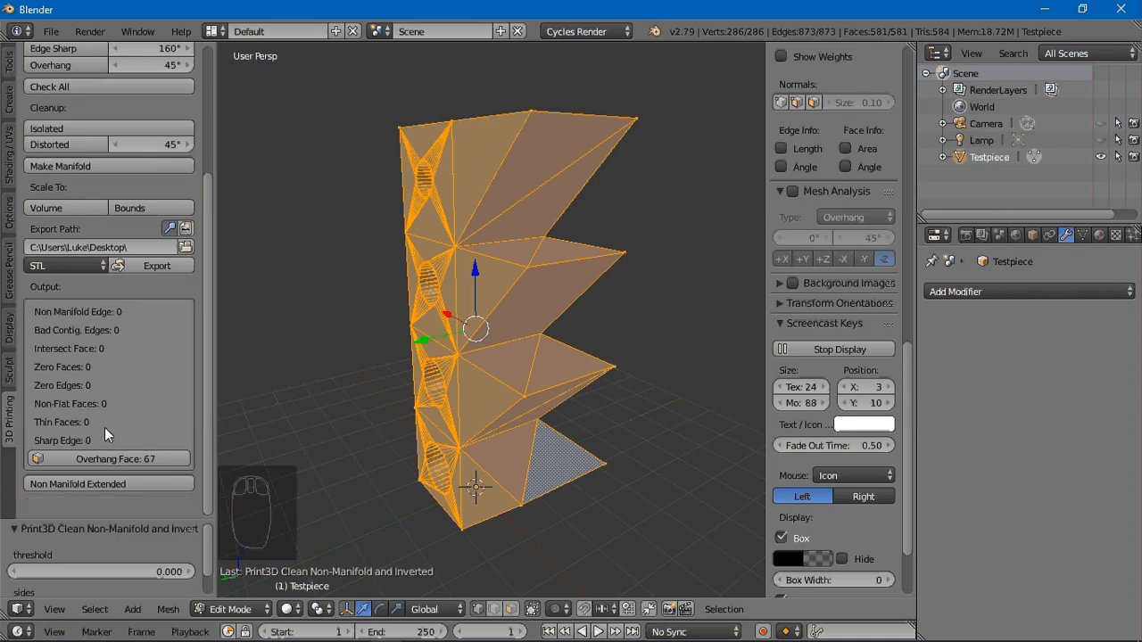
pyautogui.click(107, 458)
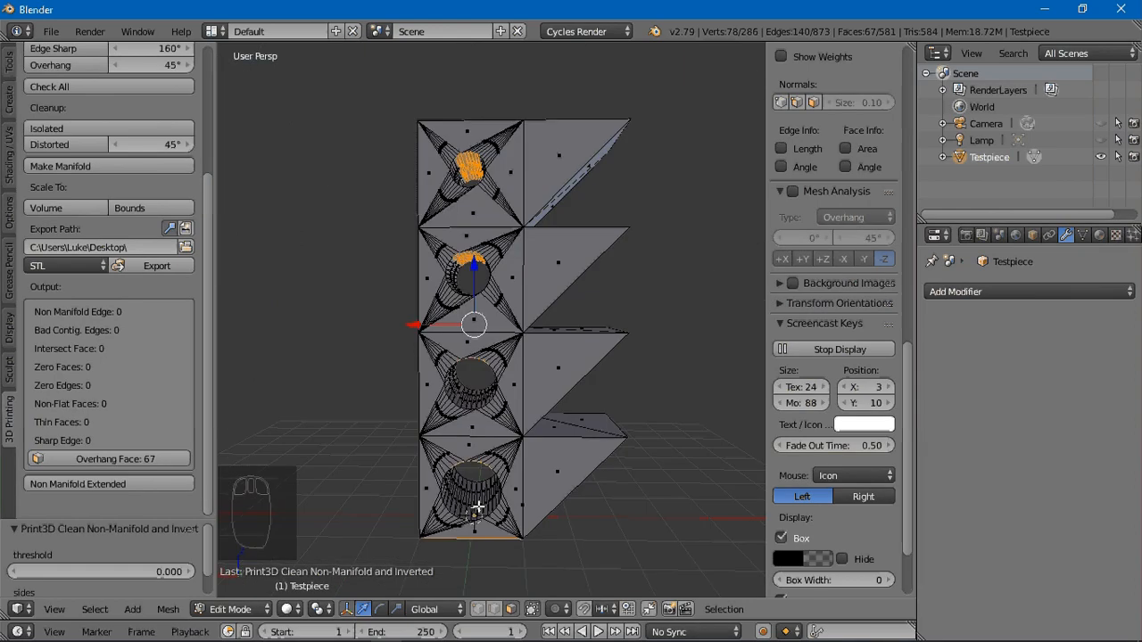
# Return to Object Mode and export the repaired Testpiece as untitled-Testpiece.stl to the desktop
pyautogui.press('Tab')
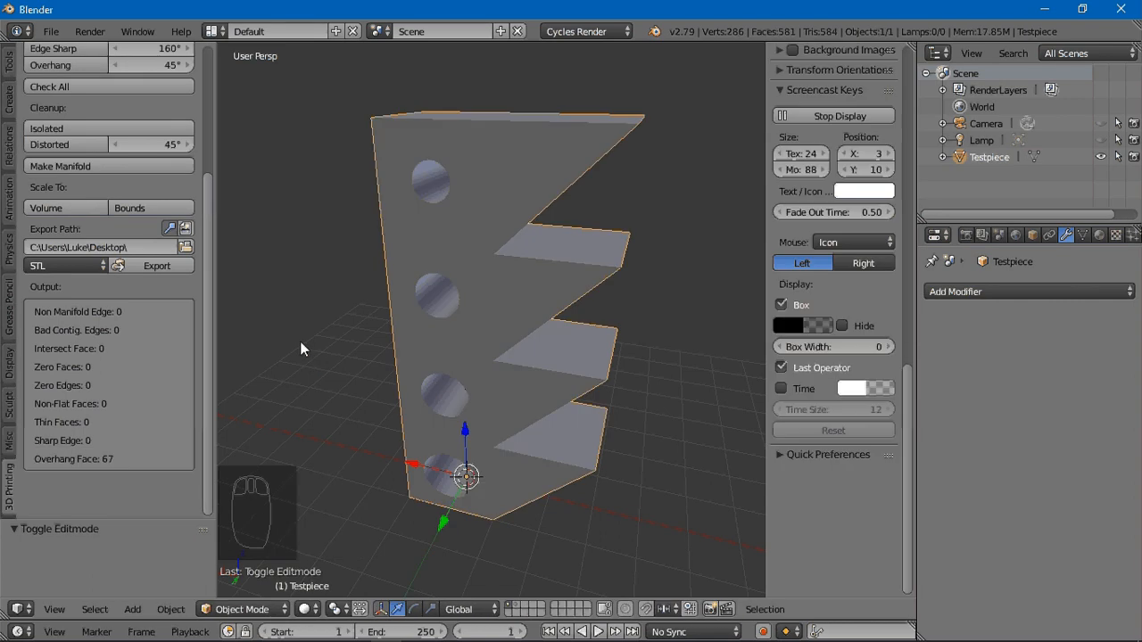
pyautogui.click(157, 264)
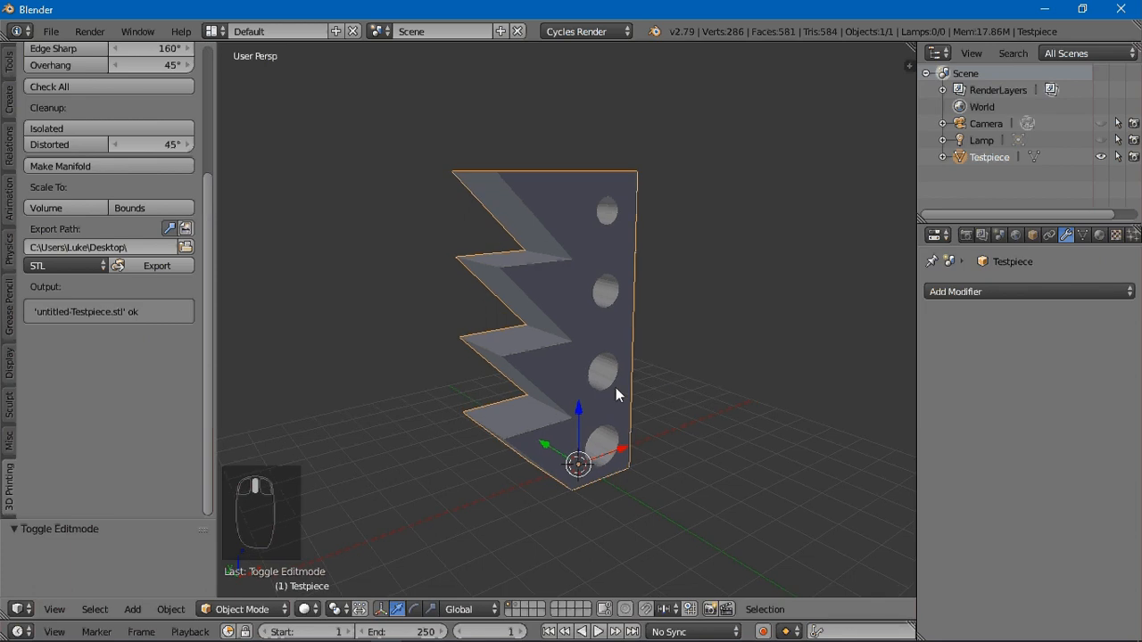
pyautogui.moveTo(669, 386)
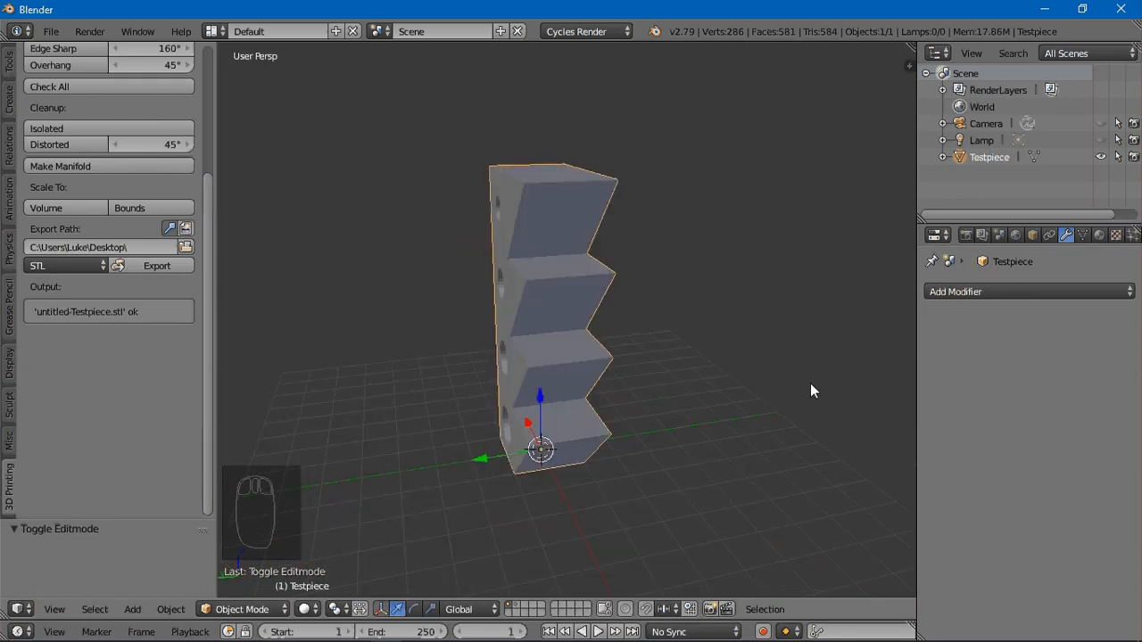
pyautogui.moveTo(811, 391); pyautogui.dragTo(753, 370)
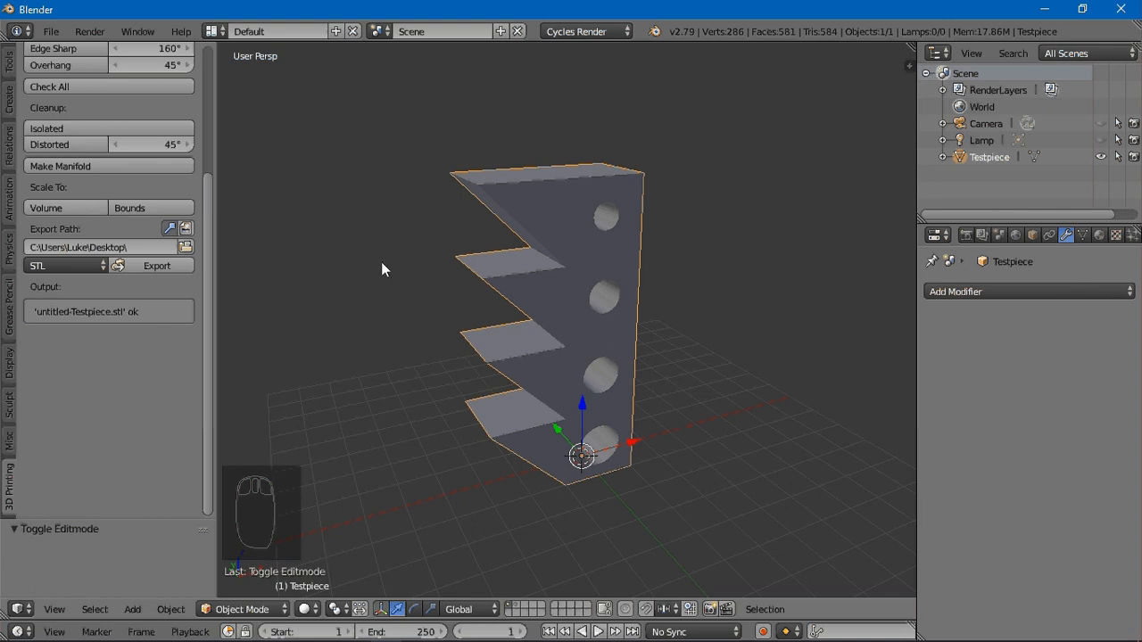
pyautogui.moveTo(368, 260)
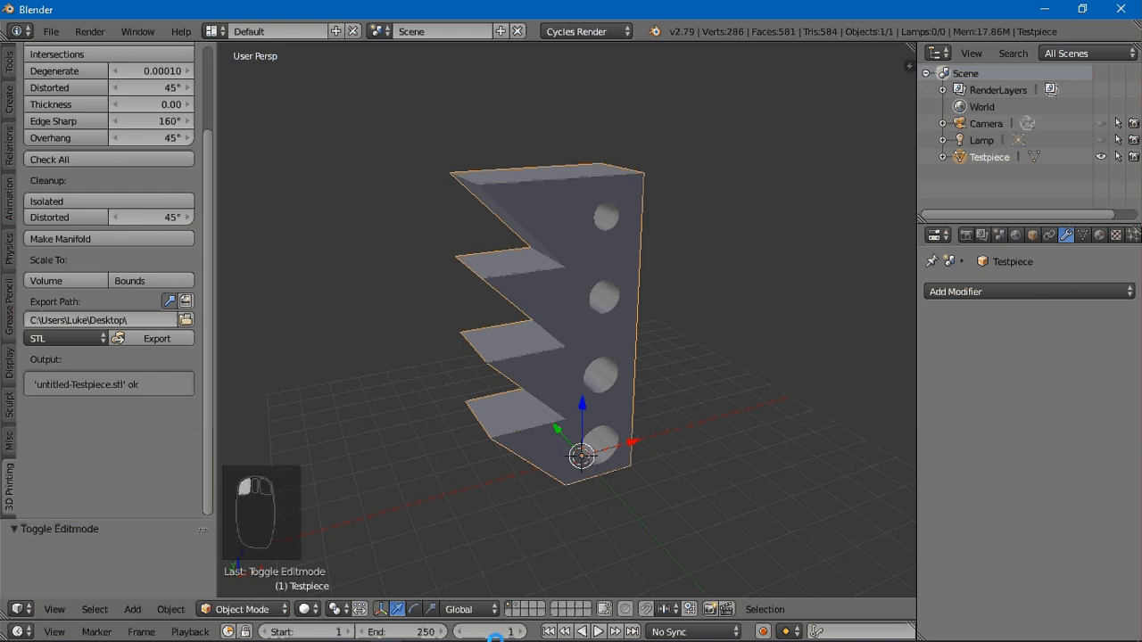
pyautogui.moveTo(446, 551)
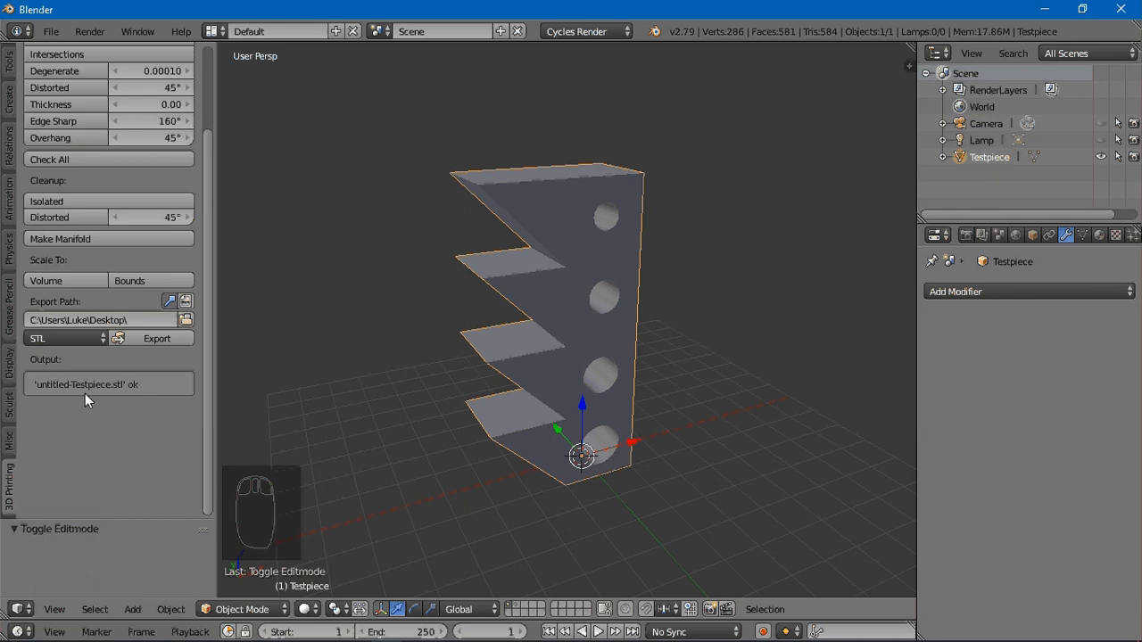
pyautogui.moveTo(180, 403)
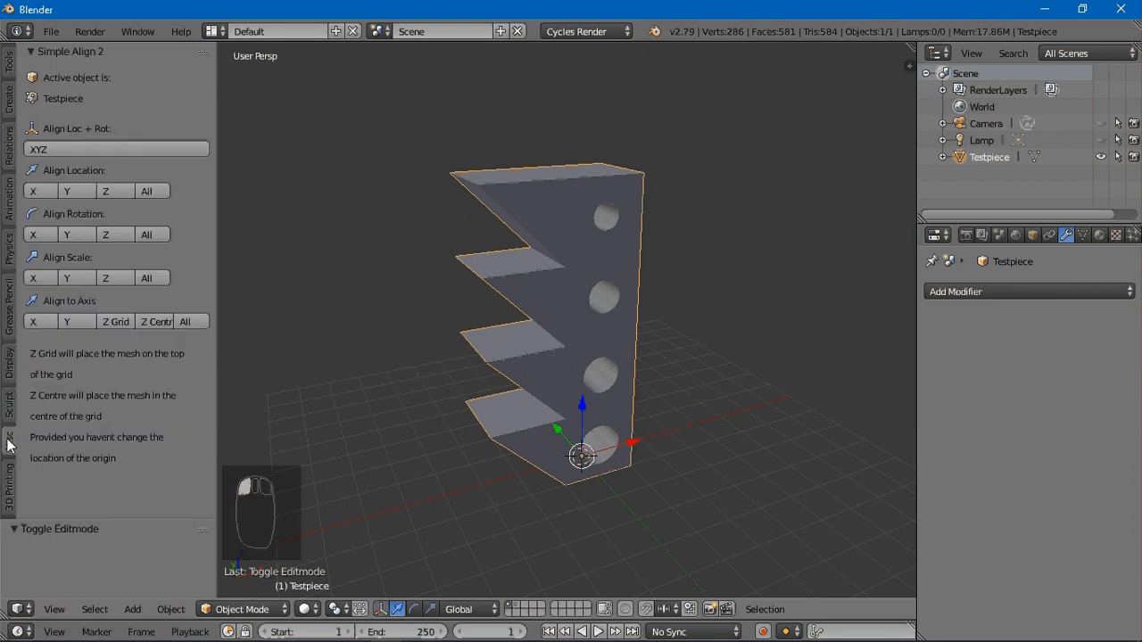
pyautogui.moveTo(175, 267)
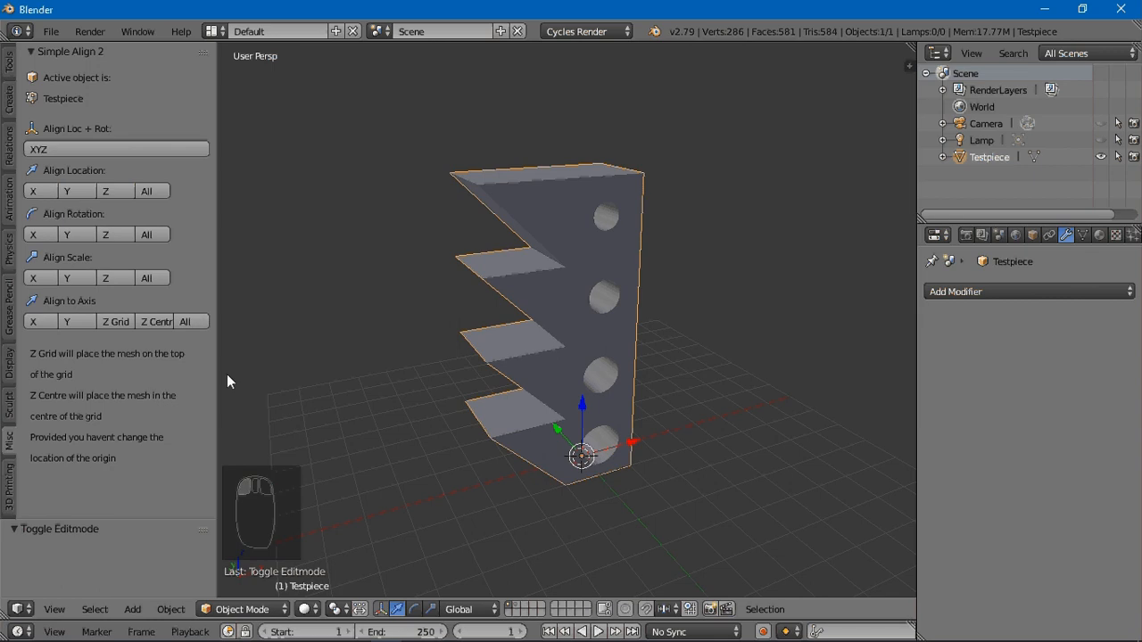
pyautogui.moveTo(437, 426)
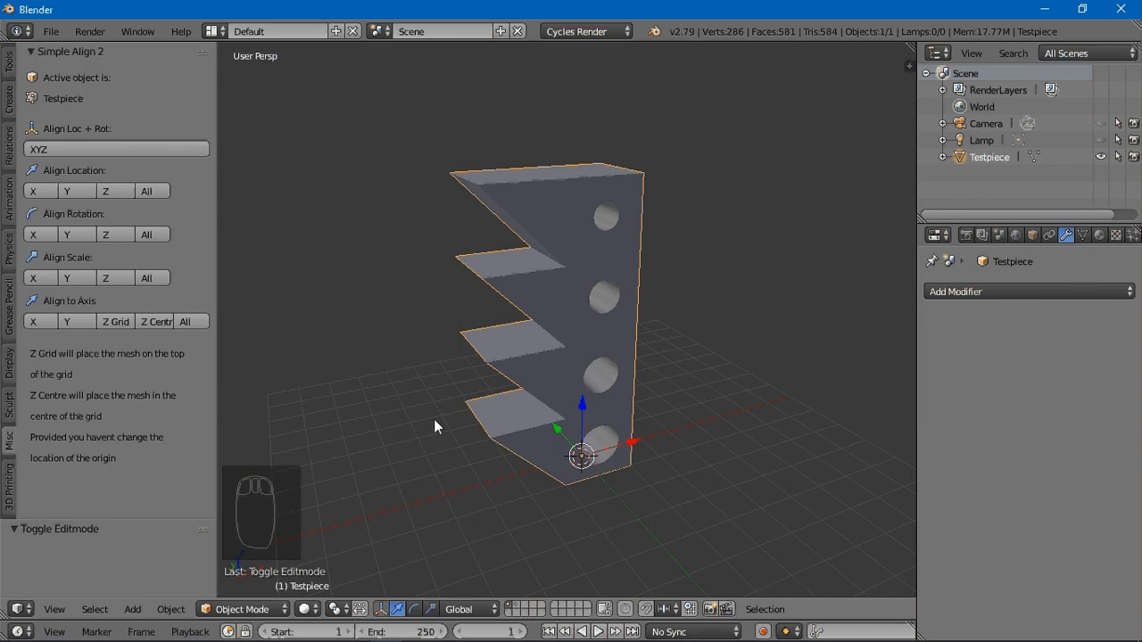
pyautogui.moveTo(413, 408)
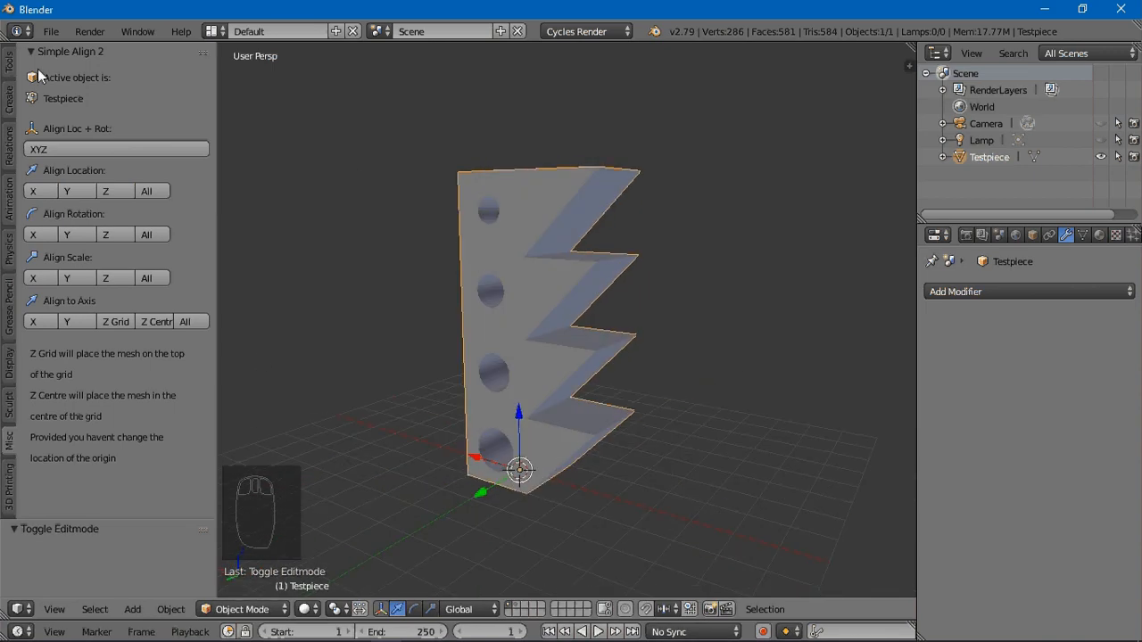
# Collapse the Simple Align 2 panel in the Tool Shelf's Misc tab
pyautogui.click(32, 50)
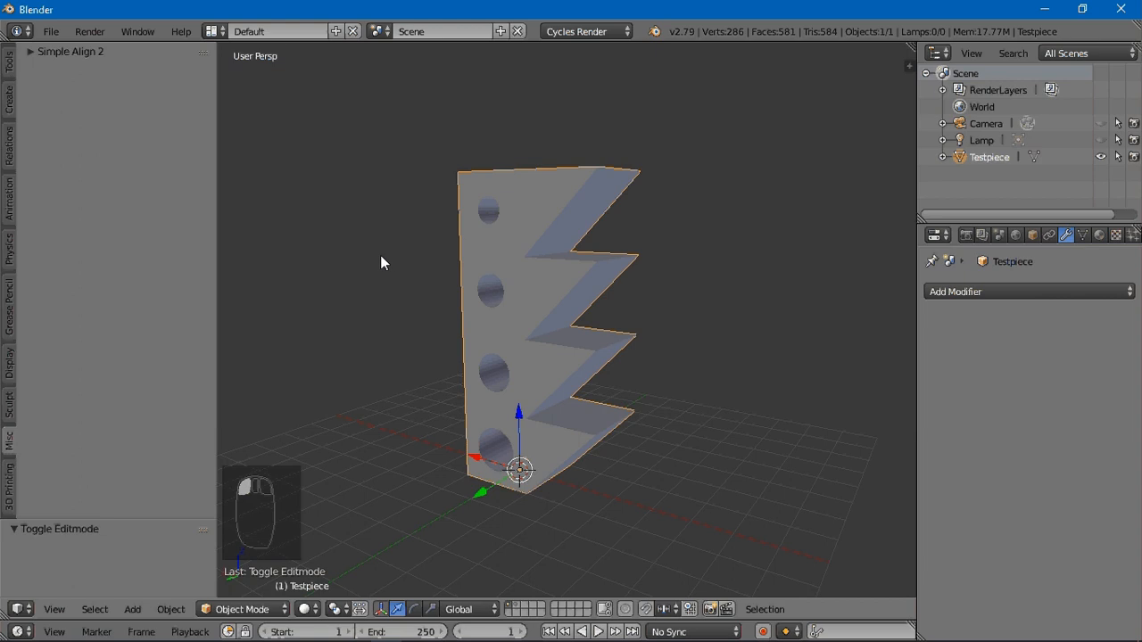